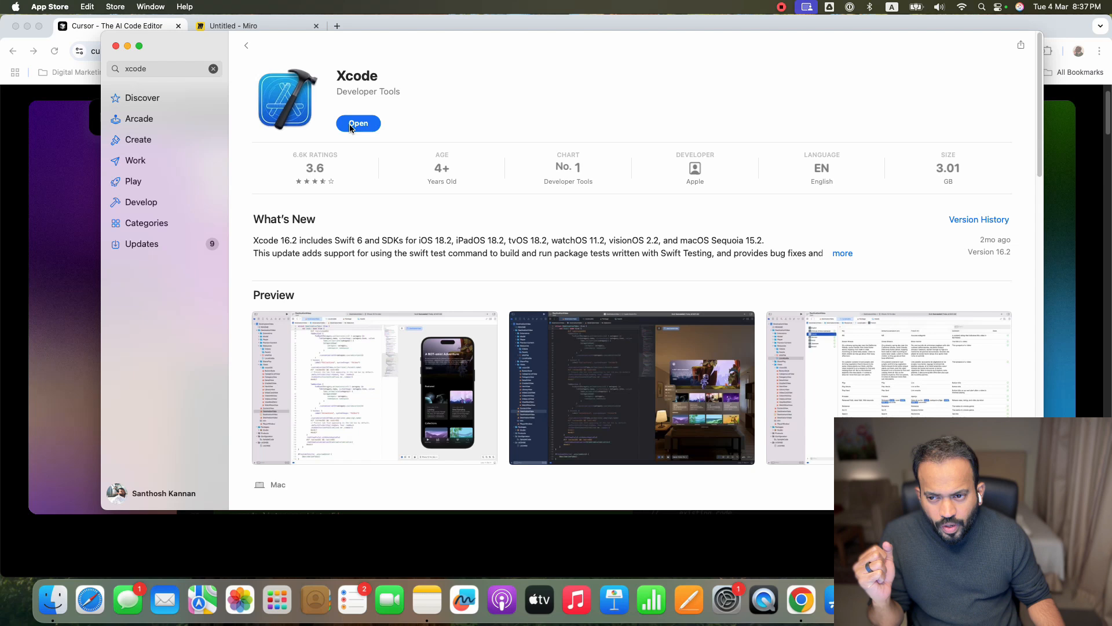
Step: Launch Xcode from its App Store page
{"action": "left_click", "coordinate": [358, 123]}
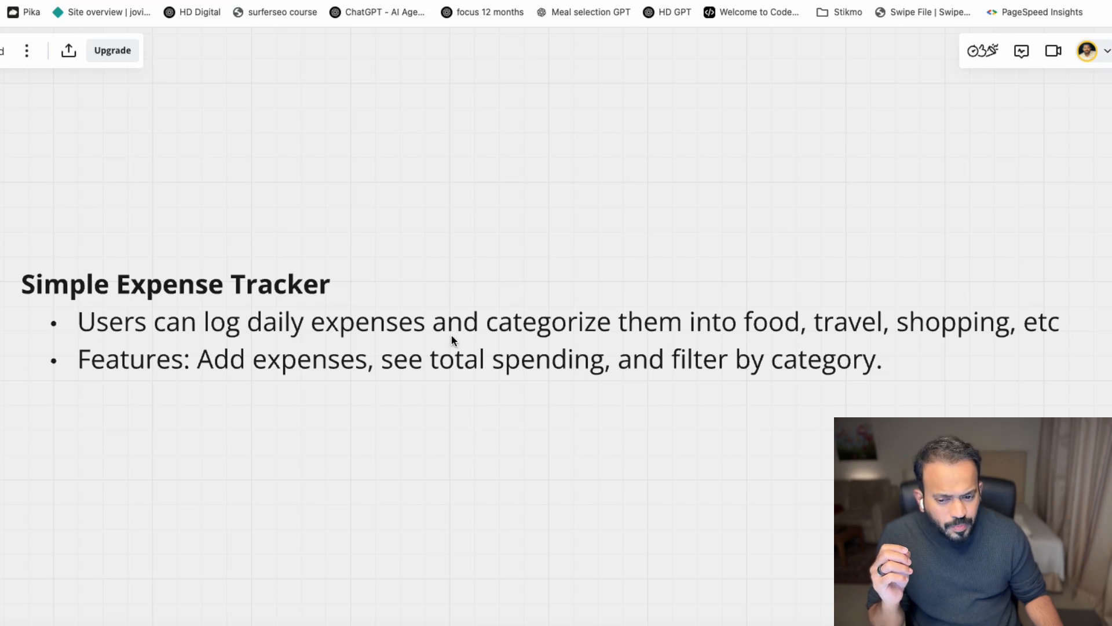
{"action": "mouse_move", "coordinate": [976, 383]}
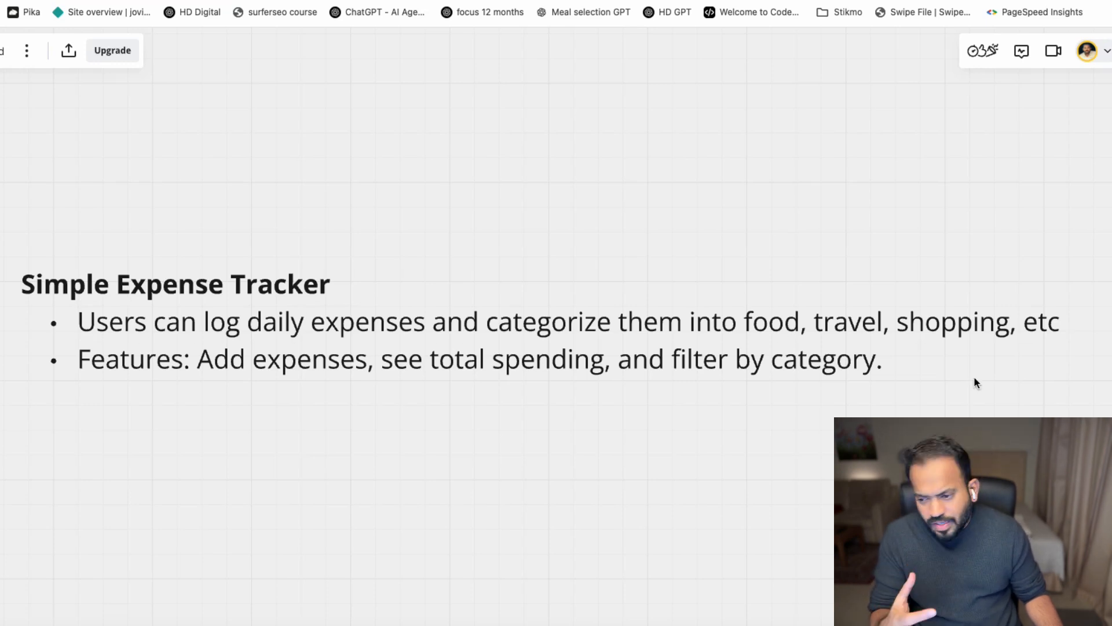
{"action": "mouse_move", "coordinate": [519, 378]}
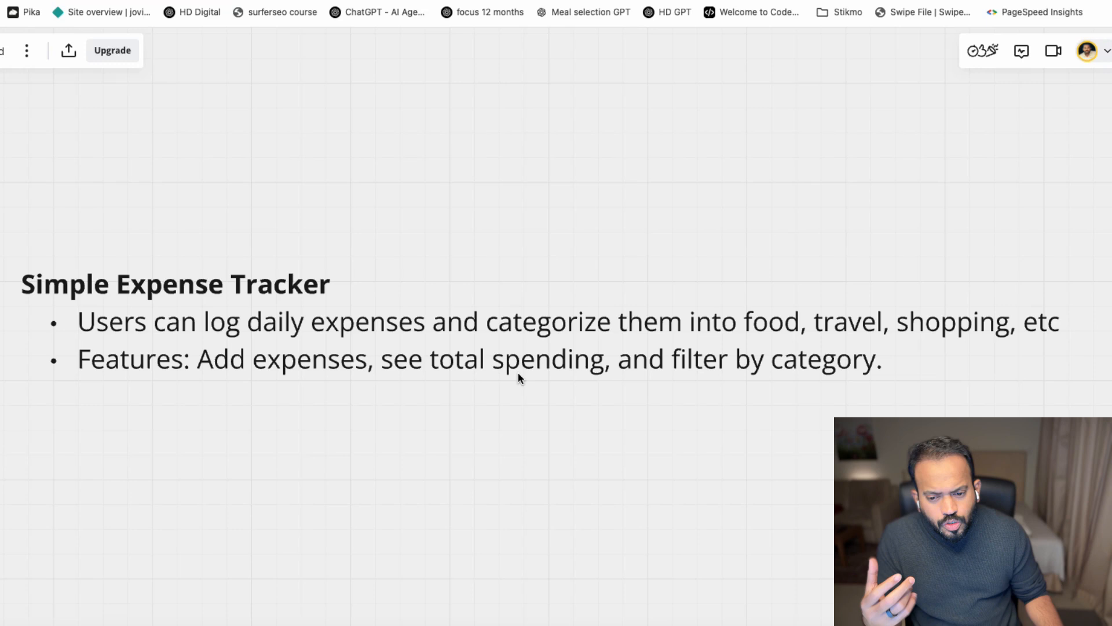
{"action": "mouse_move", "coordinate": [763, 386]}
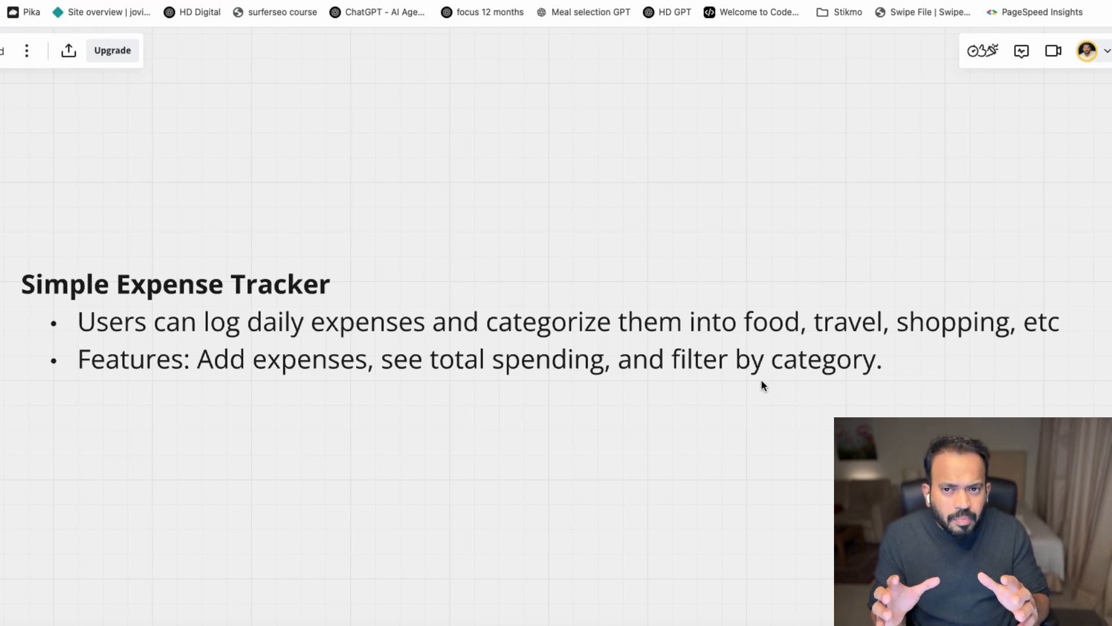
{"action": "mouse_move", "coordinate": [543, 381]}
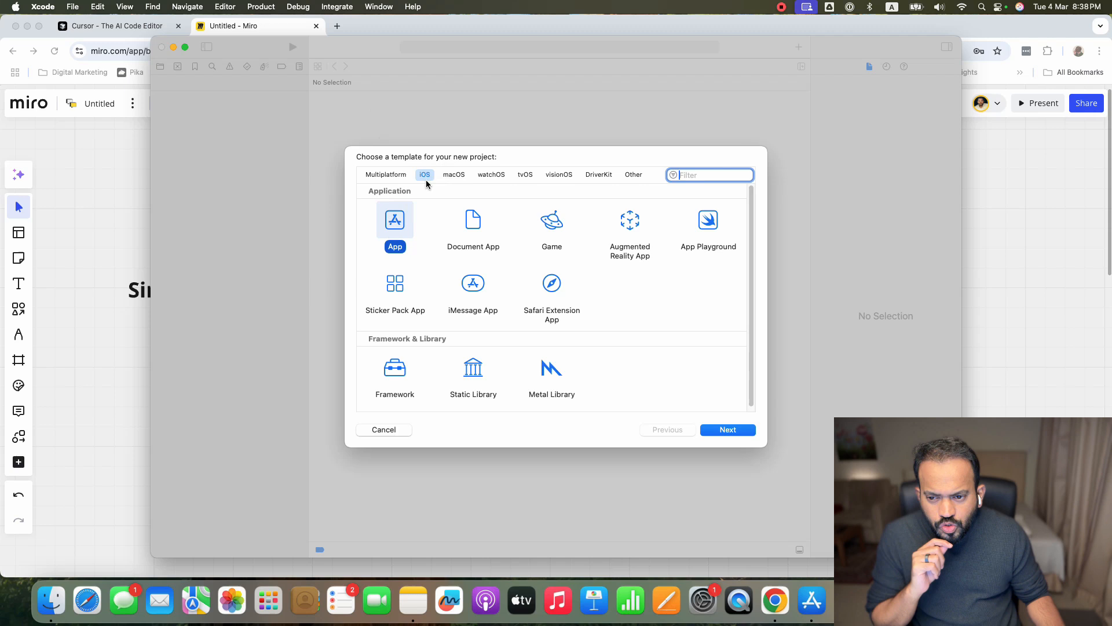
{"action": "mouse_move", "coordinate": [400, 235]}
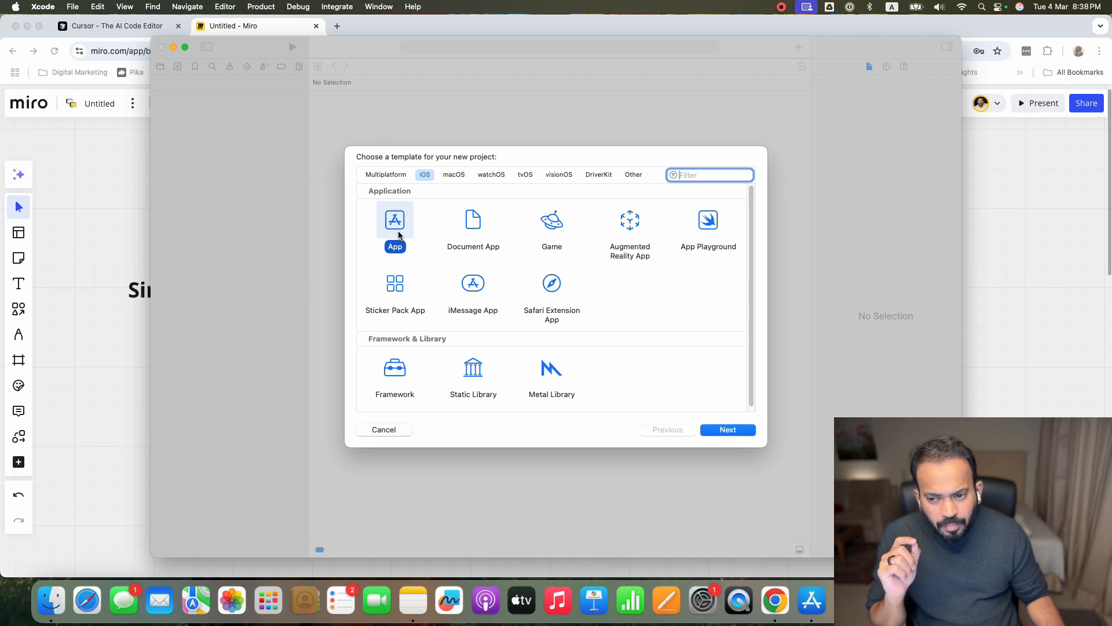
{"action": "mouse_move", "coordinate": [665, 381]}
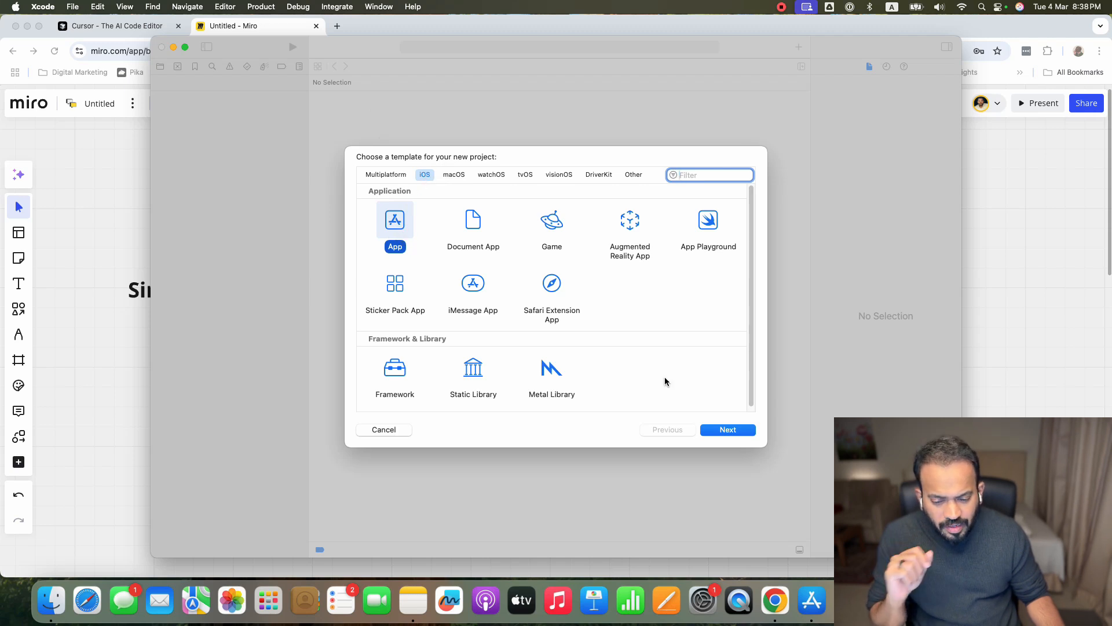
Step: Continue with the iOS App template and name the product 'Expense Tracker'
{"action": "left_click", "coordinate": [728, 428]}
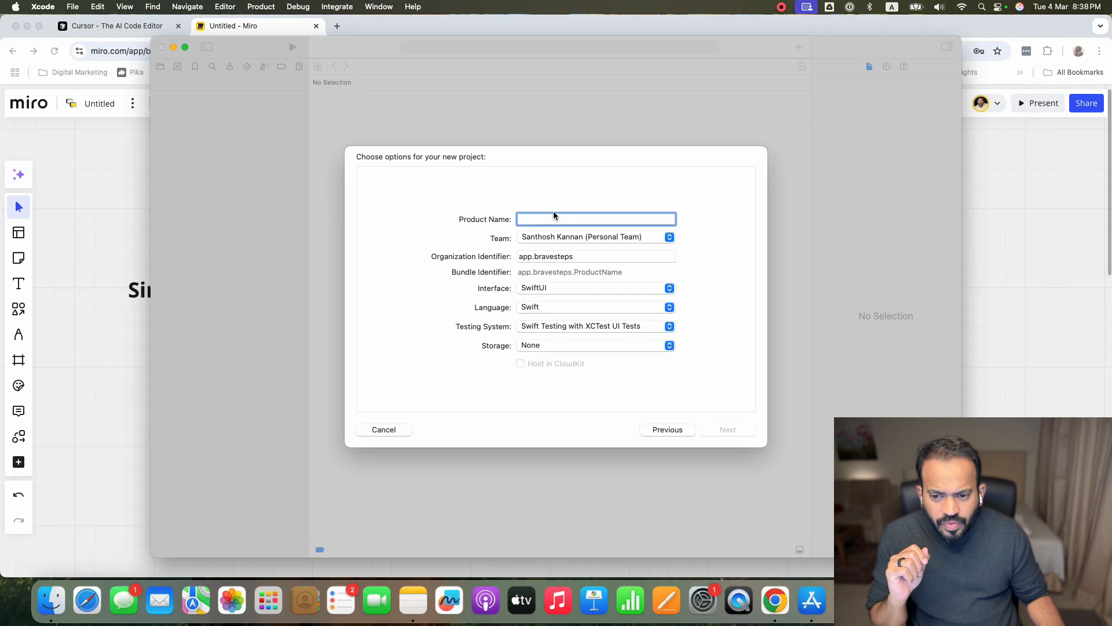
{"action": "type", "text": "Expense"}
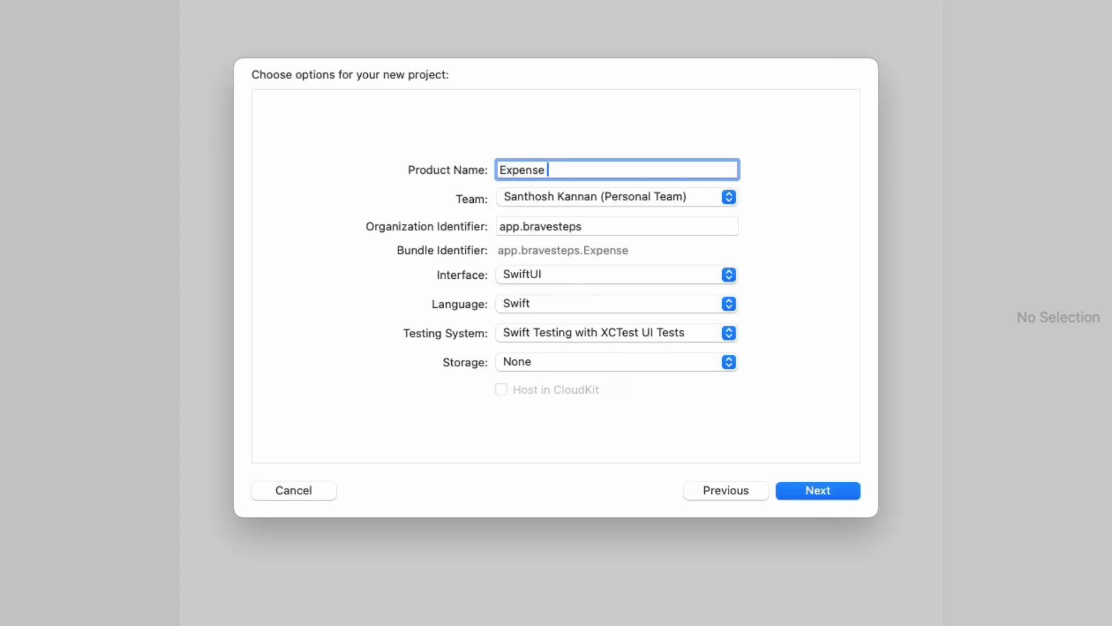
{"action": "type", "text": "Tracker"}
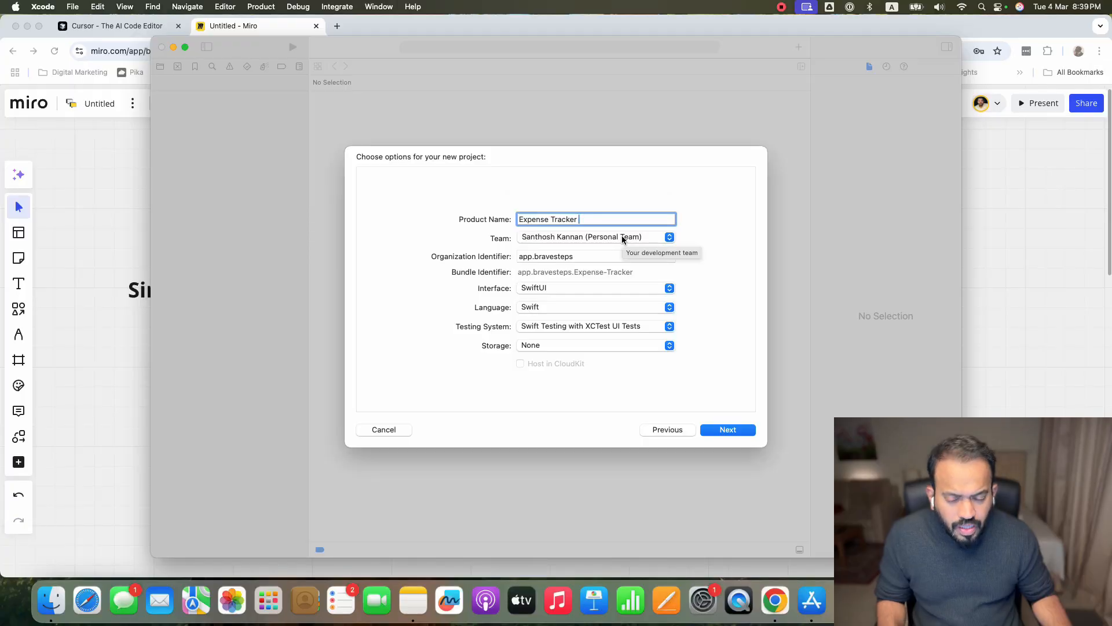
{"action": "mouse_move", "coordinate": [658, 258]}
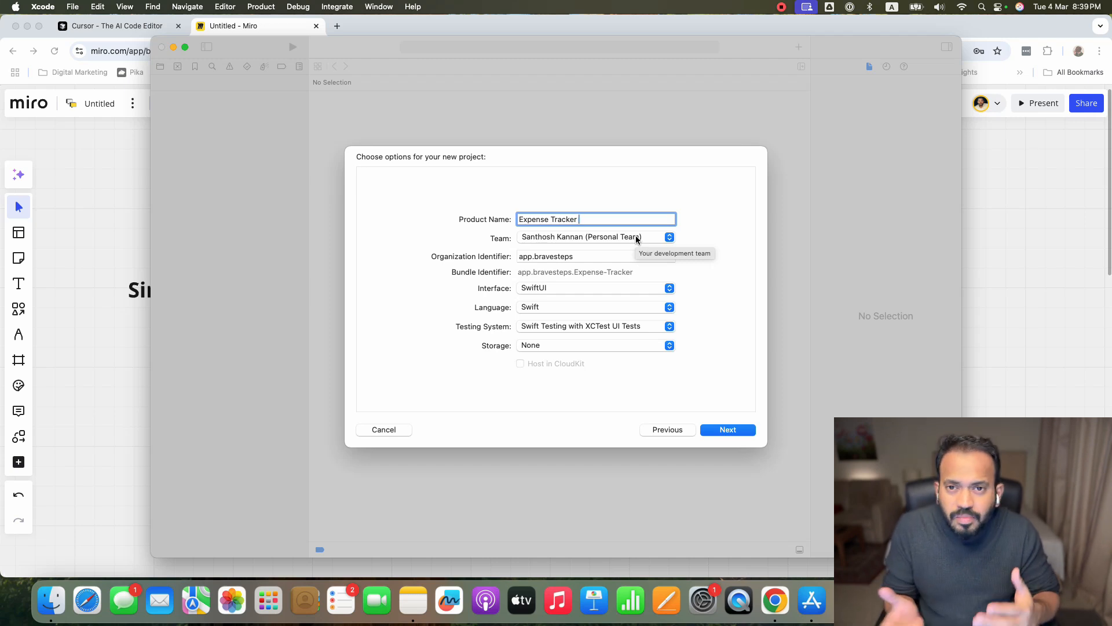
{"action": "mouse_move", "coordinate": [532, 252]}
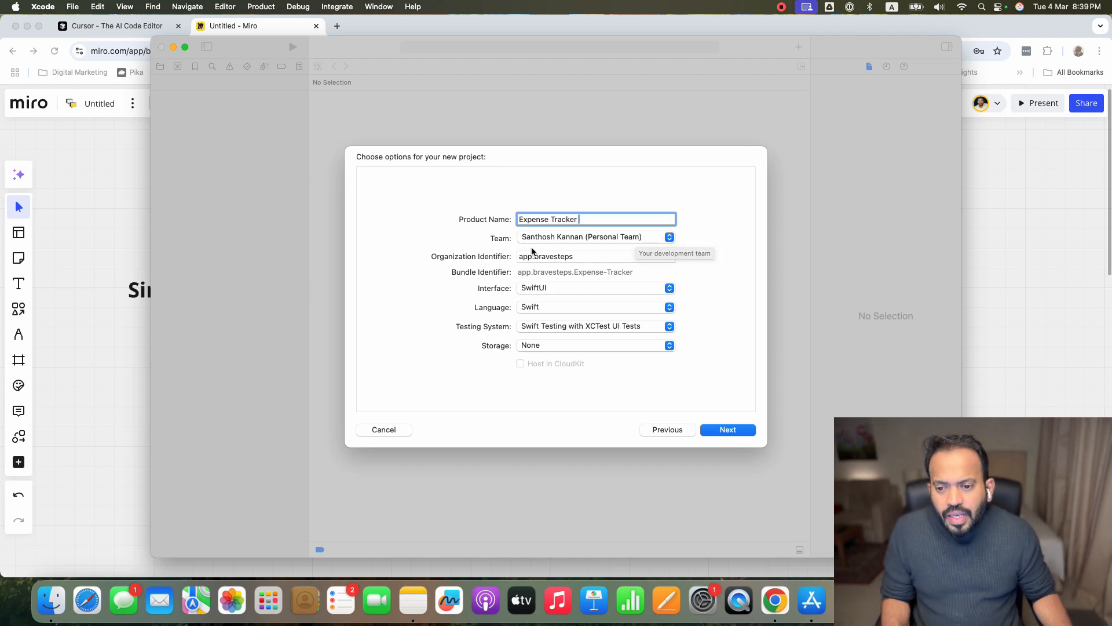
Step: Set the organization identifier to 'com.santhosh' and proceed to the save location dialog
{"action": "left_click", "coordinate": [596, 256]}
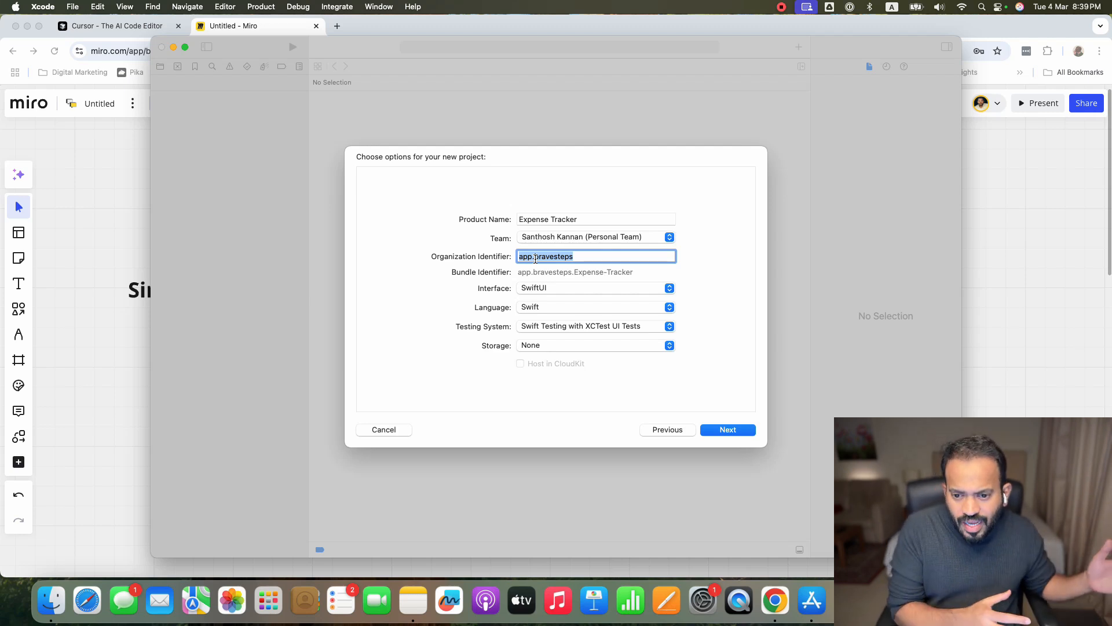
{"action": "type", "text": "com.santhosh"}
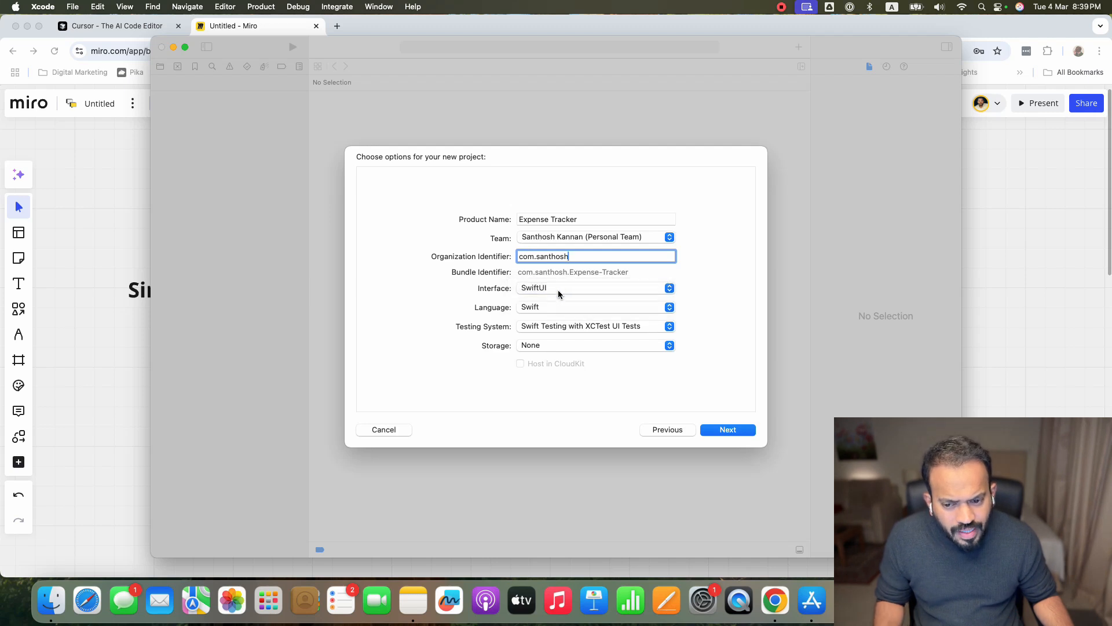
{"action": "mouse_move", "coordinate": [545, 328]}
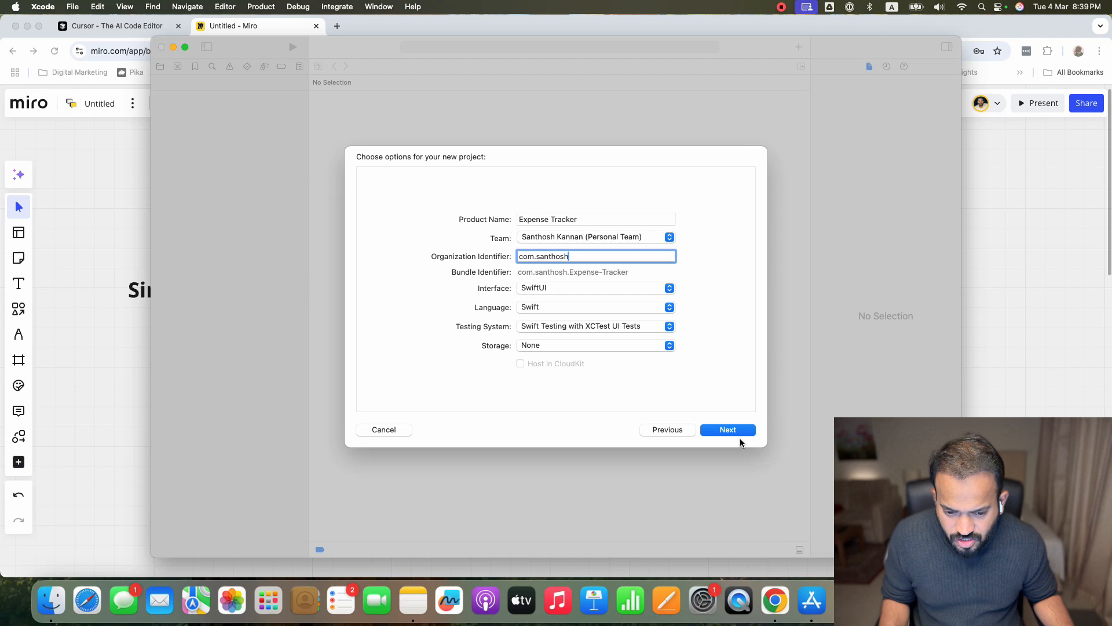
{"action": "left_click", "coordinate": [728, 429]}
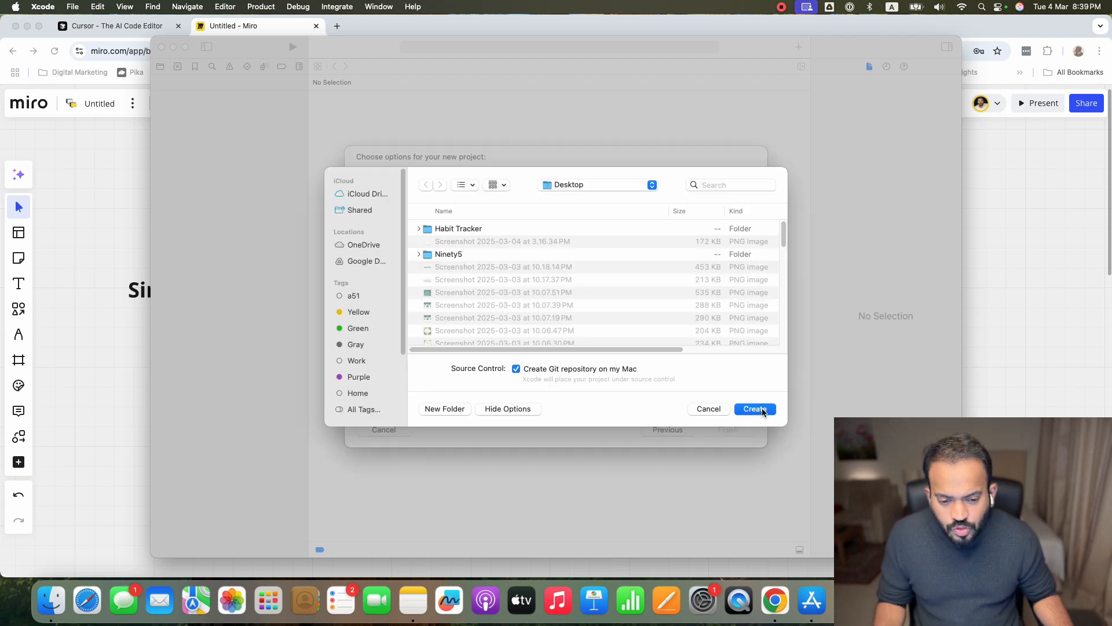
Step: Create the Expense Tracker project on the Desktop
{"action": "left_click", "coordinate": [754, 409]}
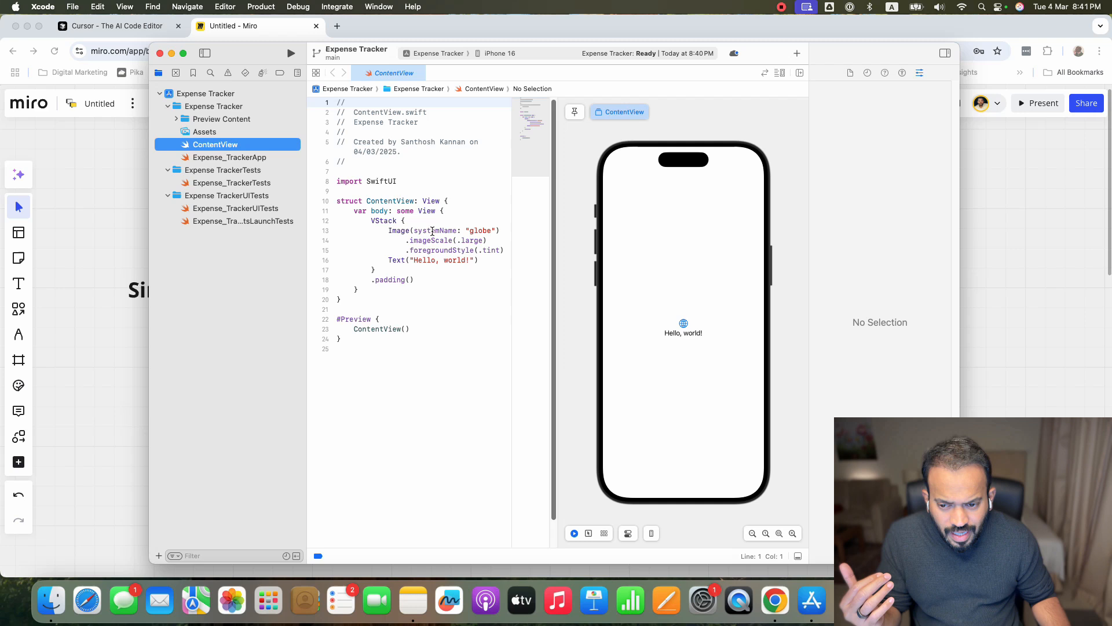
{"action": "mouse_move", "coordinate": [651, 444]}
{"action": "type", "text": "San"}
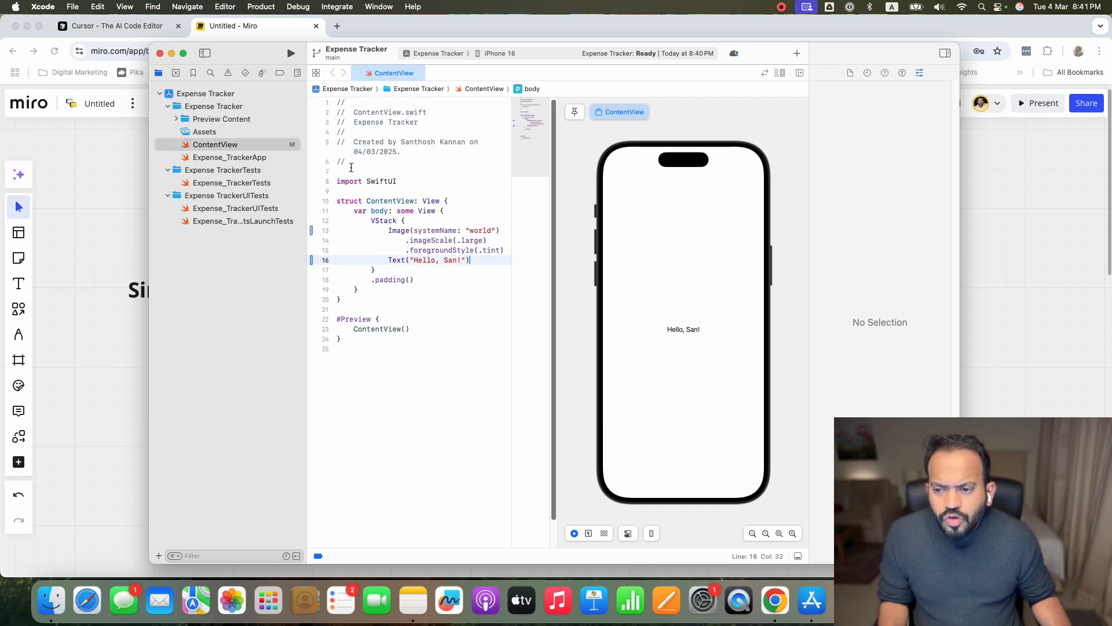
Step: Change the ContentView greeting text to 'Hello, Kerala!'
{"action": "double_click", "coordinate": [450, 260]}
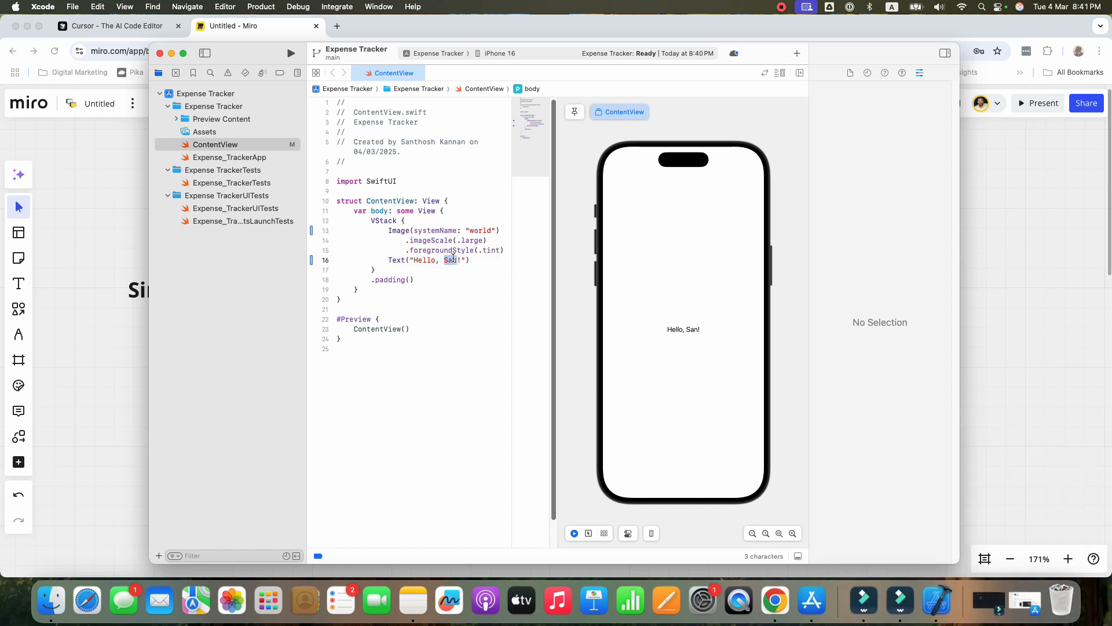
{"action": "type", "text": "Kera"}
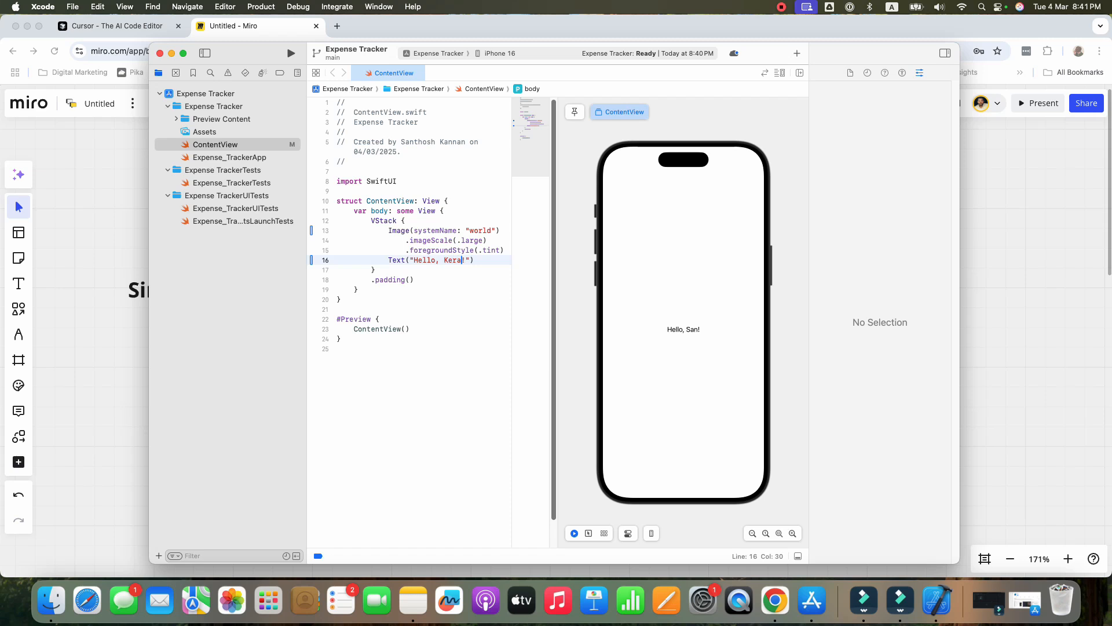
{"action": "type", "text": "la"}
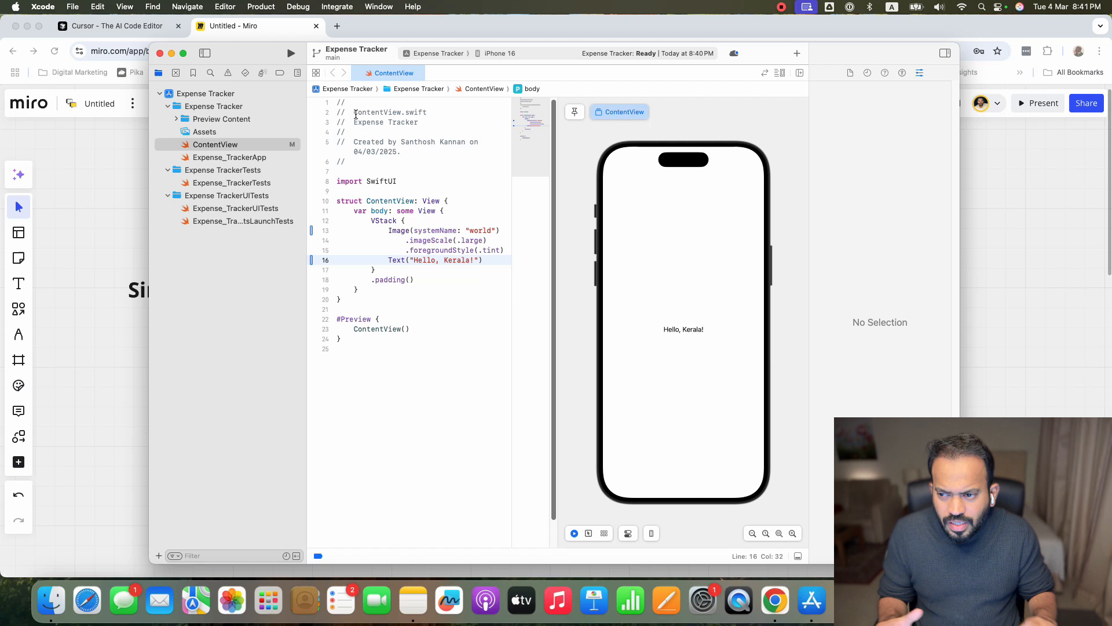
{"action": "mouse_move", "coordinate": [706, 170]}
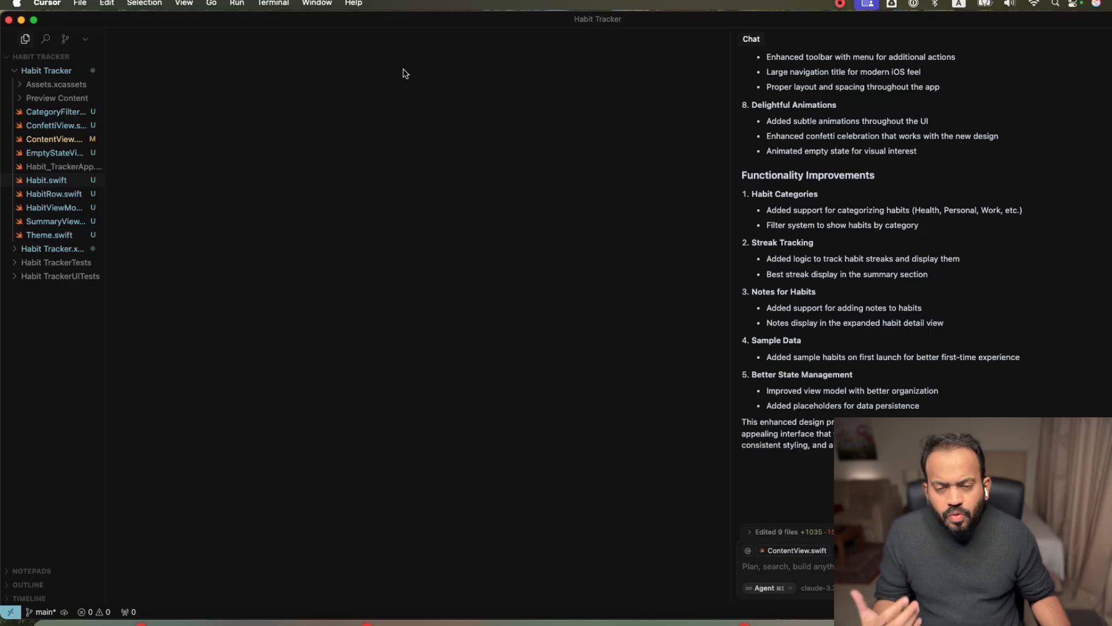
Step: Open the Expense Tracker folder from the Desktop and show ContentView.swift in the editor
{"action": "left_click", "coordinate": [80, 3]}
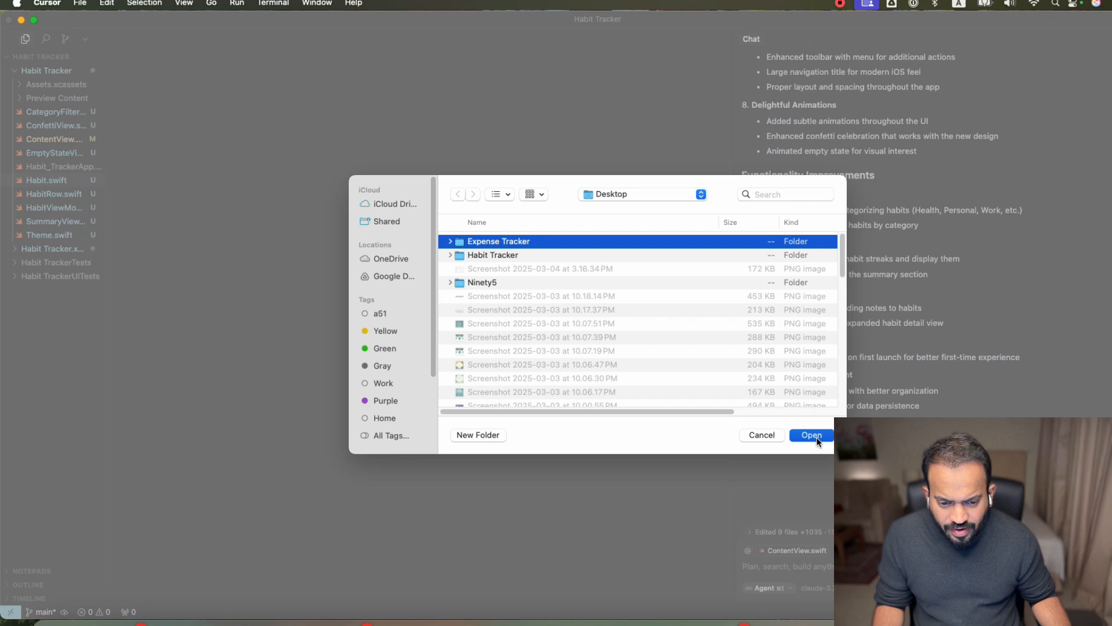
{"action": "left_click", "coordinate": [811, 434]}
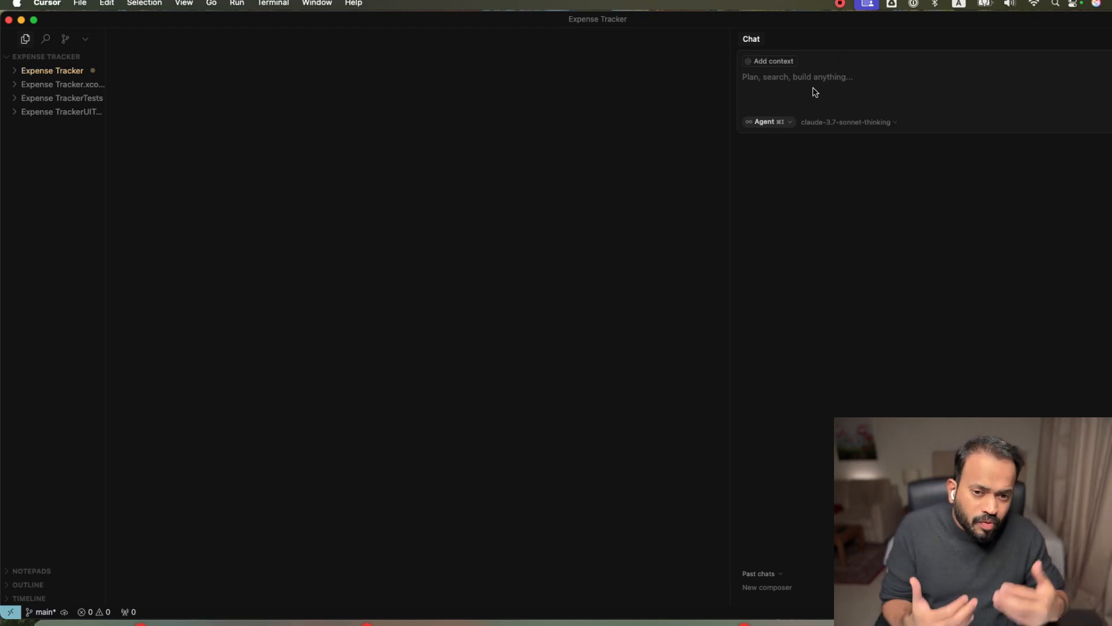
{"action": "mouse_move", "coordinate": [6, 93]}
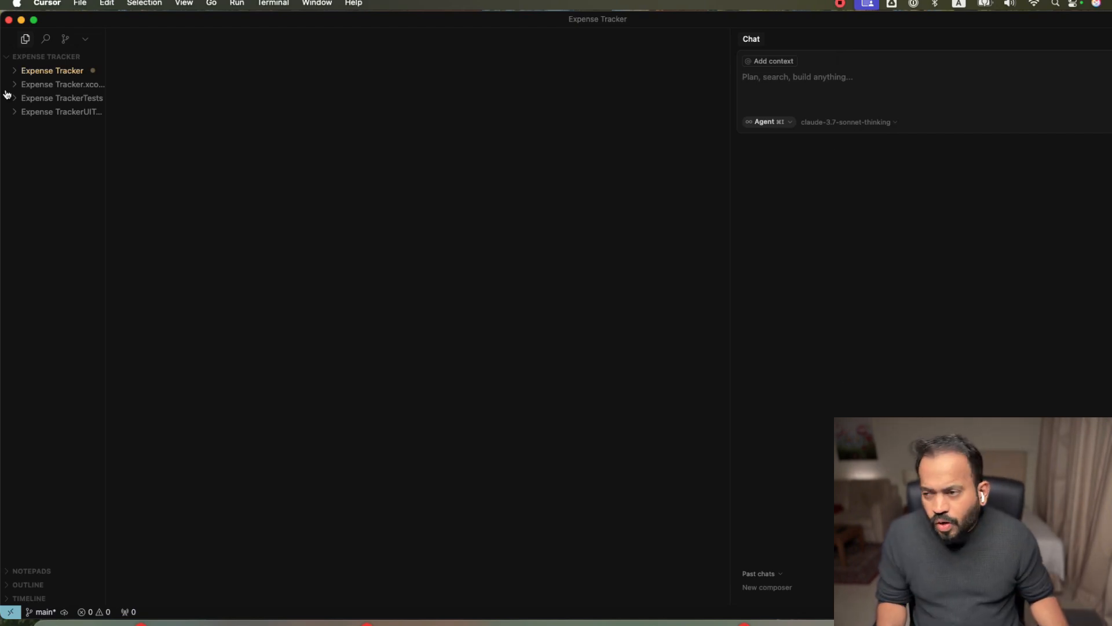
{"action": "left_click", "coordinate": [52, 71]}
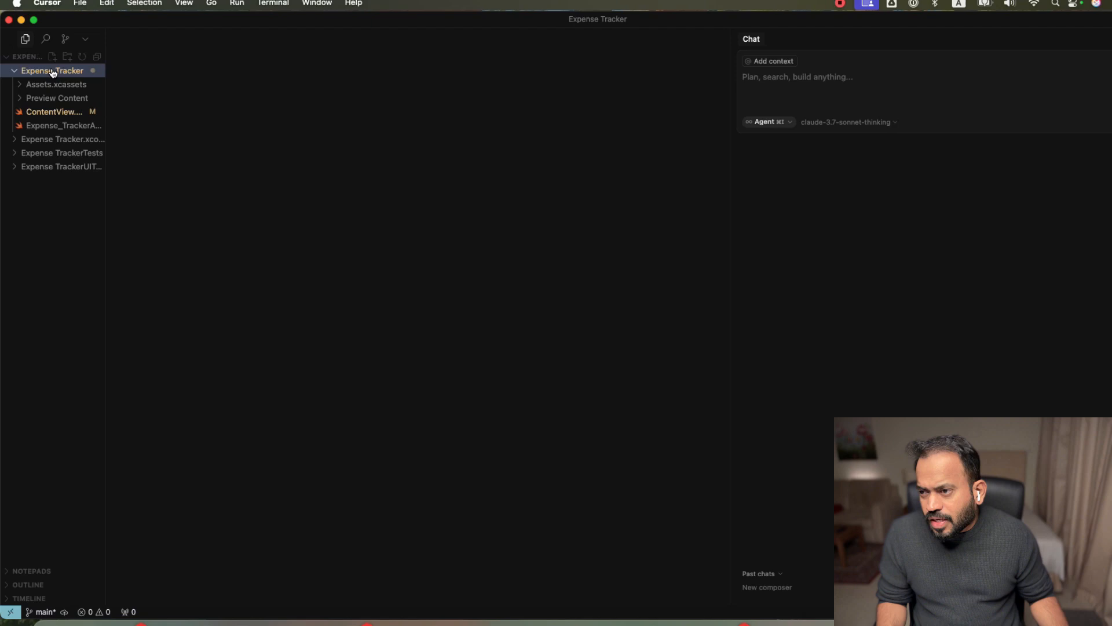
{"action": "left_click", "coordinate": [55, 111]}
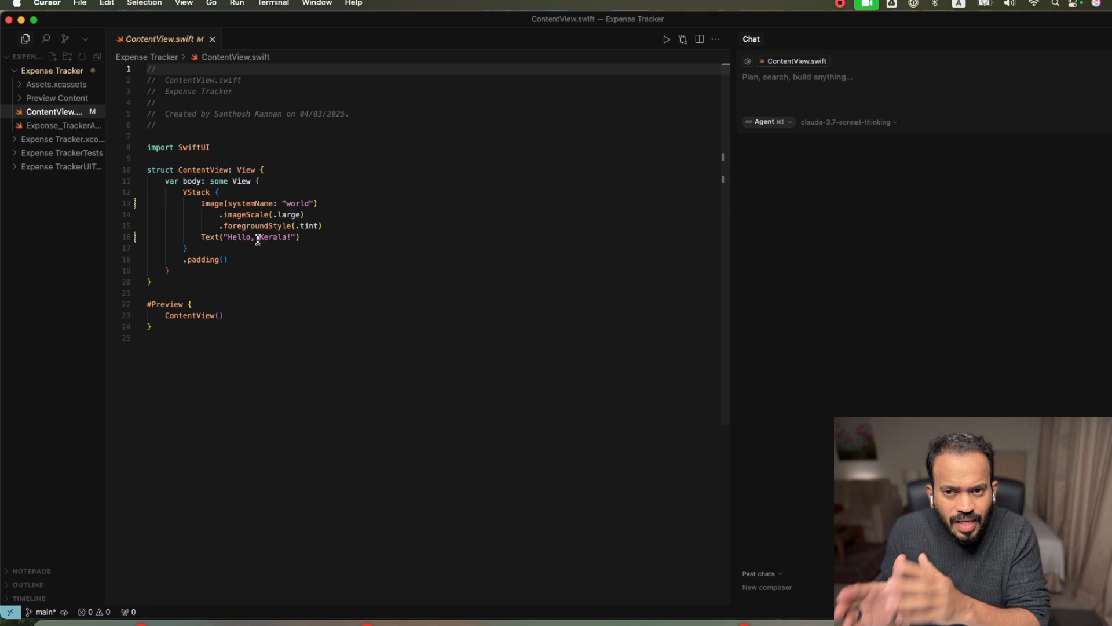
{"action": "mouse_move", "coordinate": [773, 80]}
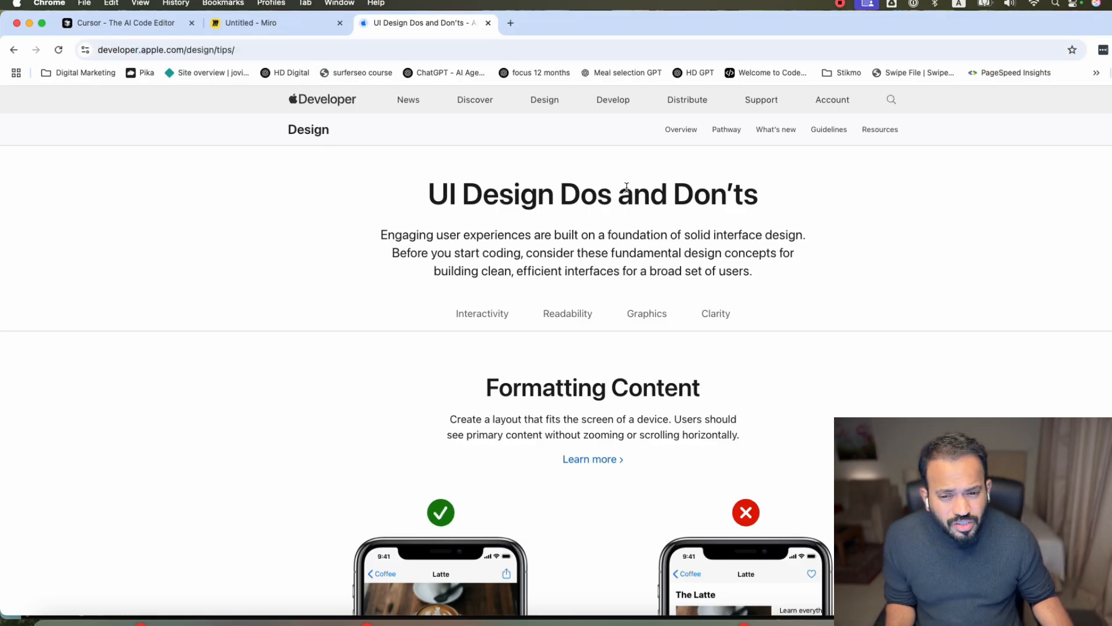
{"action": "scroll", "scroll_direction": "down", "scroll_amount": 3}
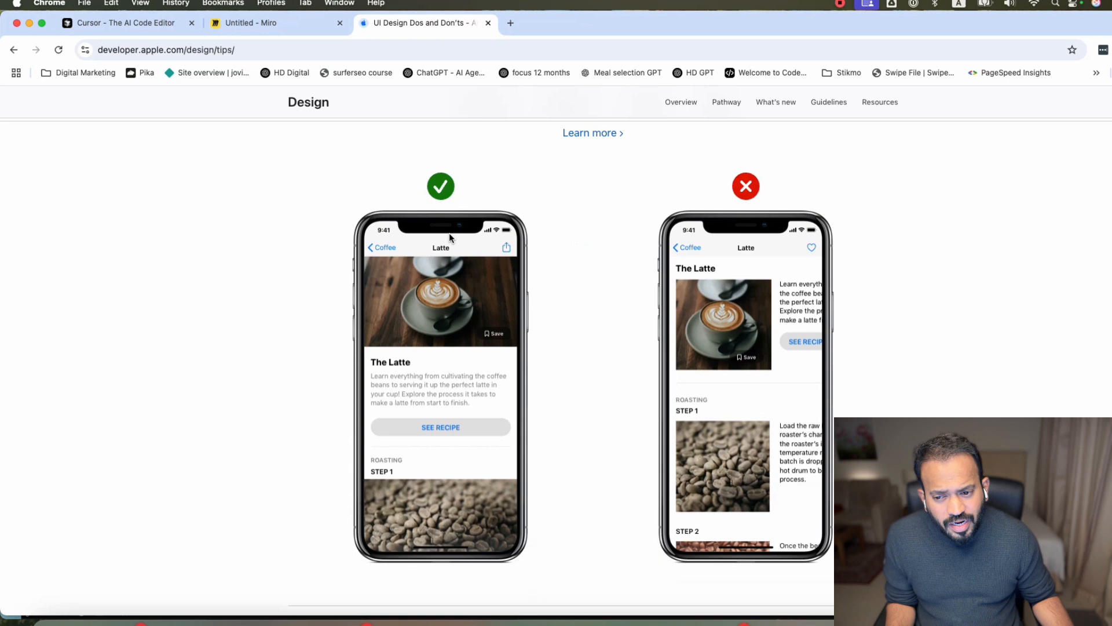
{"action": "scroll", "scroll_direction": "down", "scroll_amount": 3}
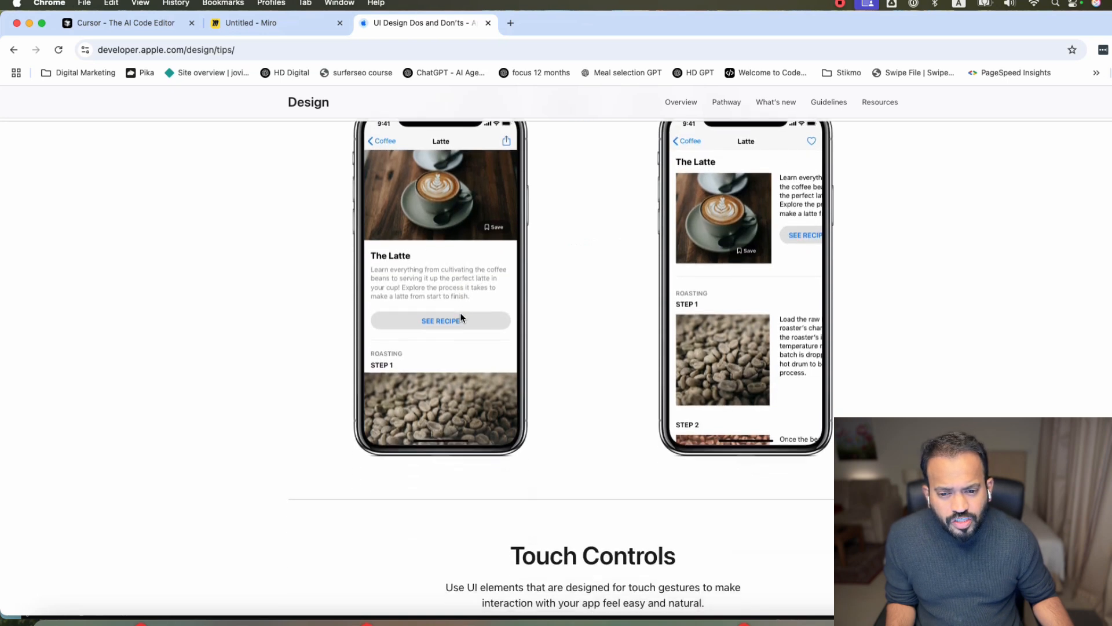
{"action": "scroll", "scroll_direction": "down", "scroll_amount": 3}
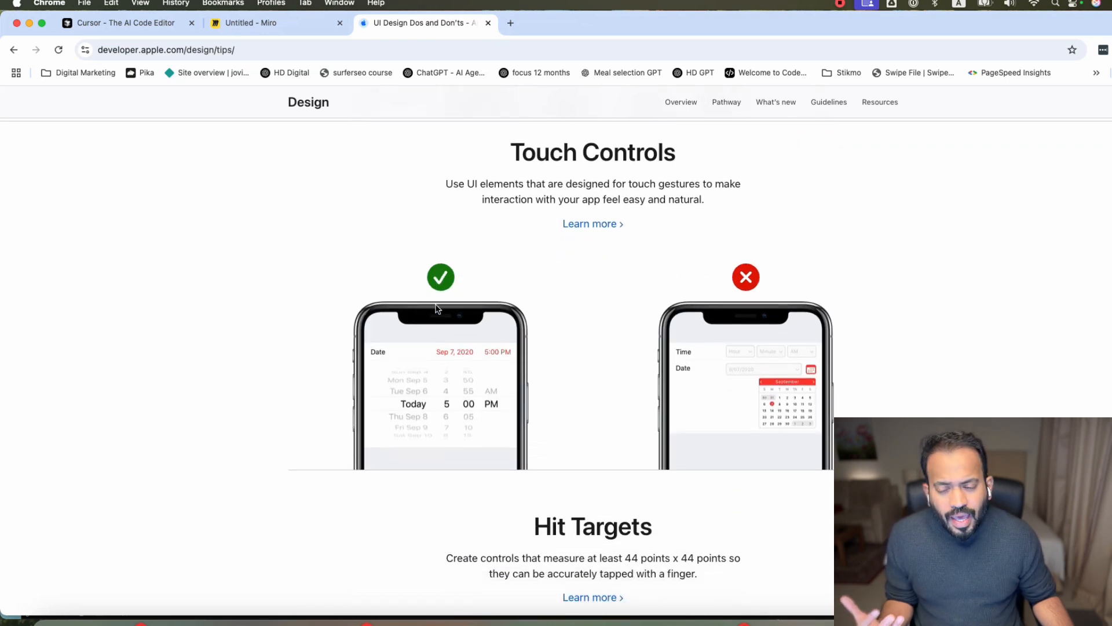
{"action": "scroll", "scroll_direction": "down", "scroll_amount": 3}
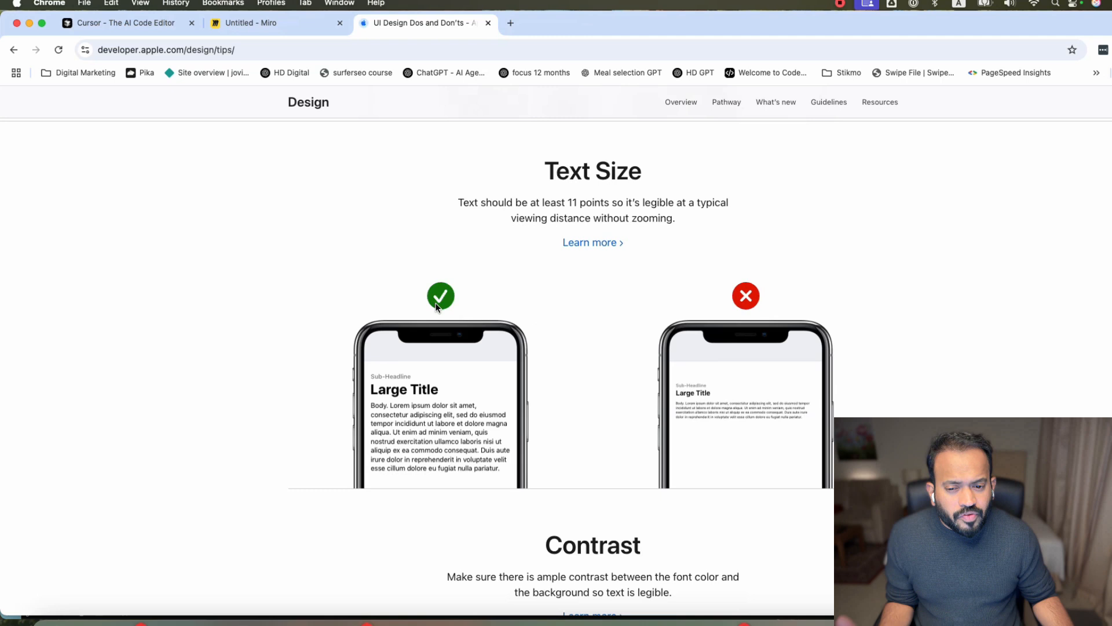
{"action": "scroll", "scroll_direction": "down", "scroll_amount": 3}
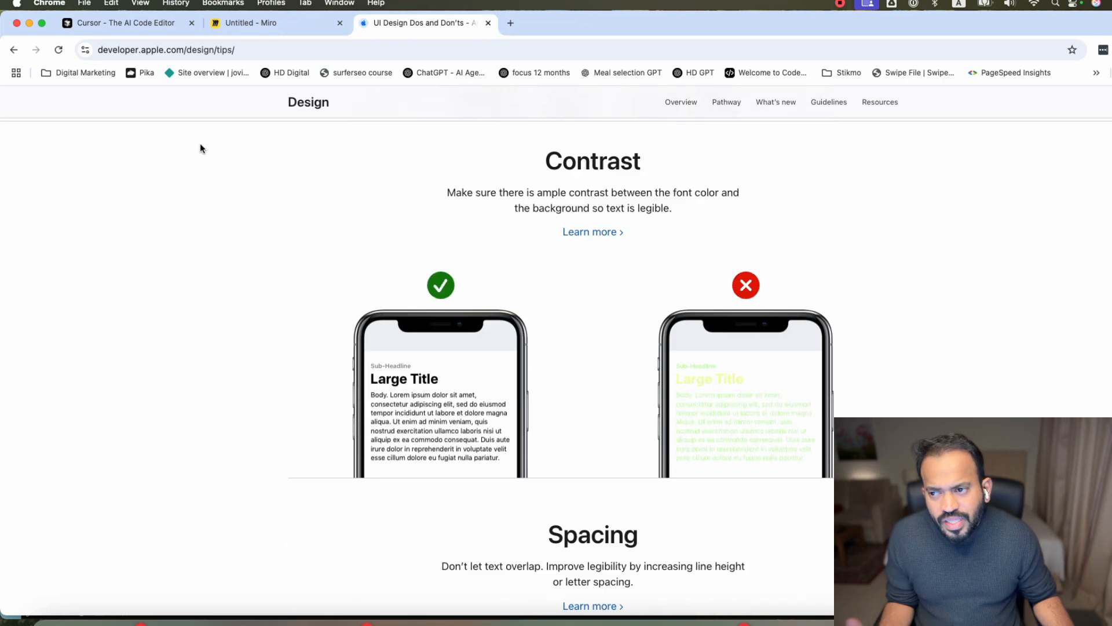
{"action": "left_click", "coordinate": [177, 50]}
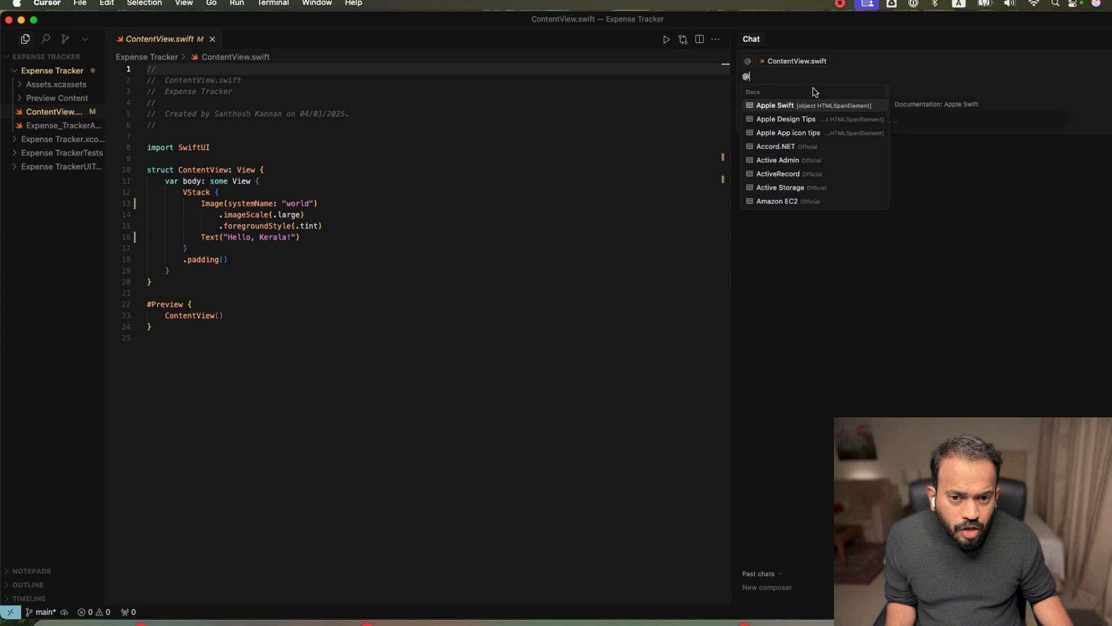
{"action": "mouse_move", "coordinate": [787, 114]}
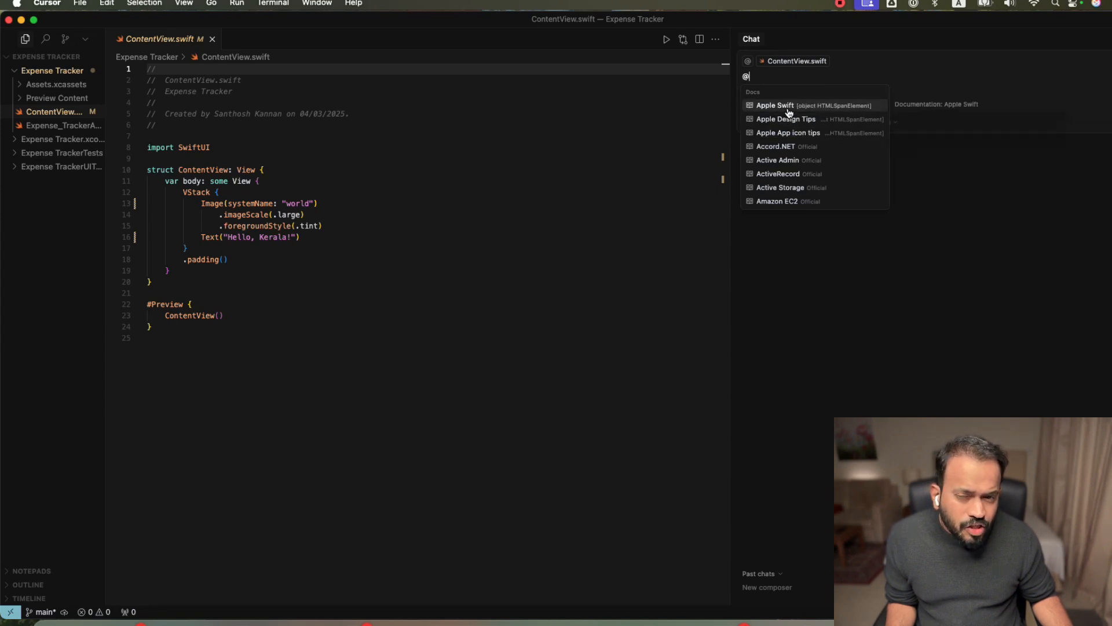
{"action": "mouse_move", "coordinate": [786, 118]}
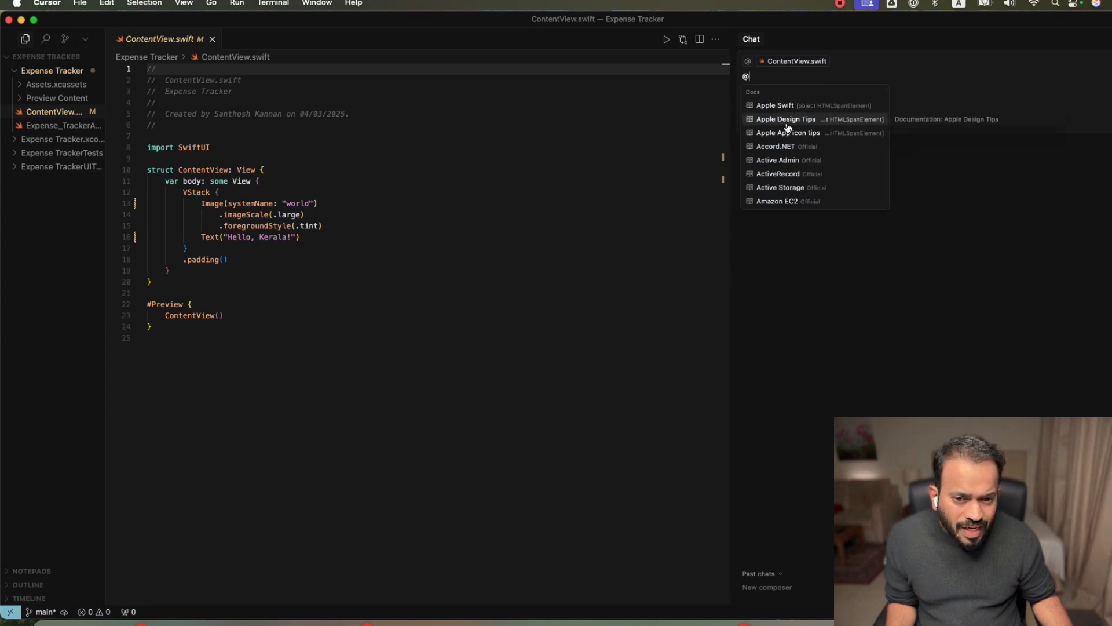
{"action": "mouse_move", "coordinate": [775, 105]}
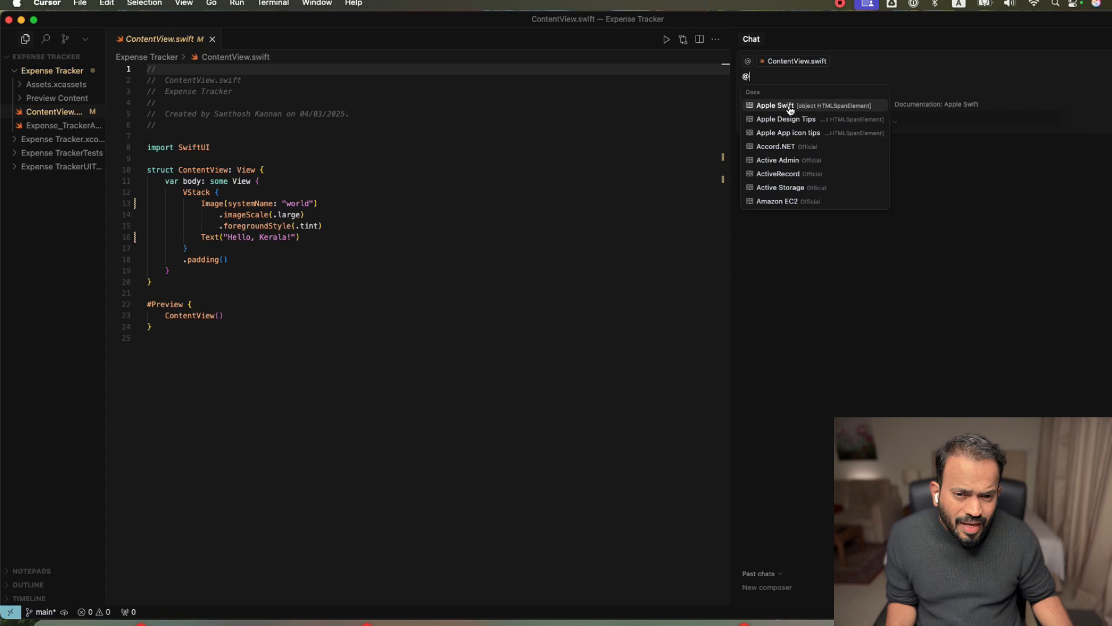
{"action": "scroll", "scroll_direction": "down", "scroll_amount": 3}
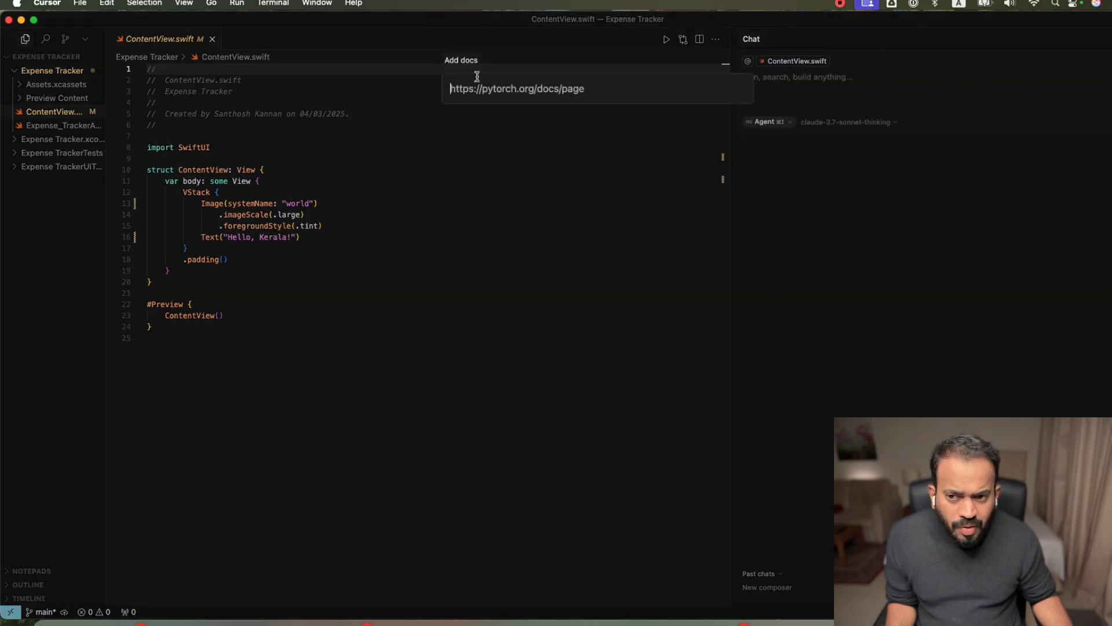
{"action": "type", "text": "https://developer.apple.com/design/tips/"}
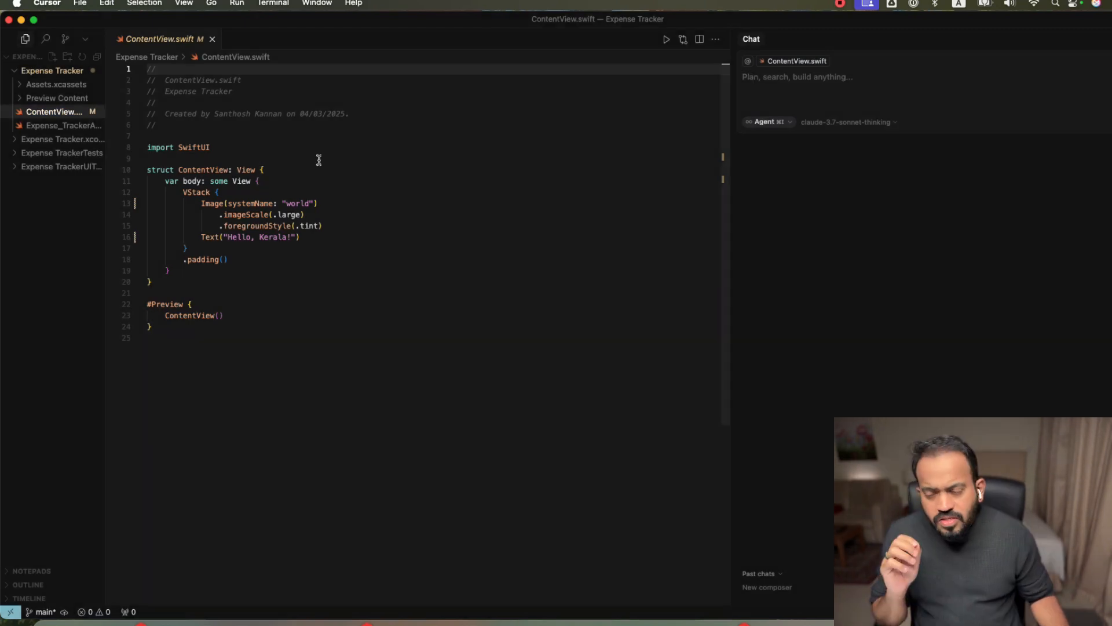
{"action": "mouse_move", "coordinate": [50, 111]}
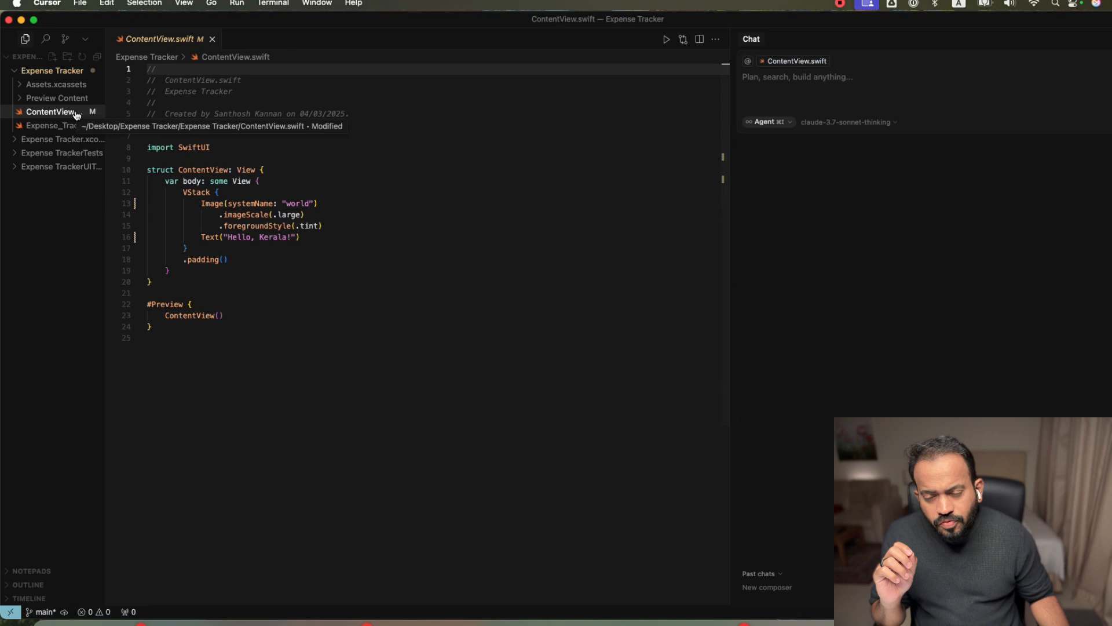
{"action": "left_click", "coordinate": [815, 76]}
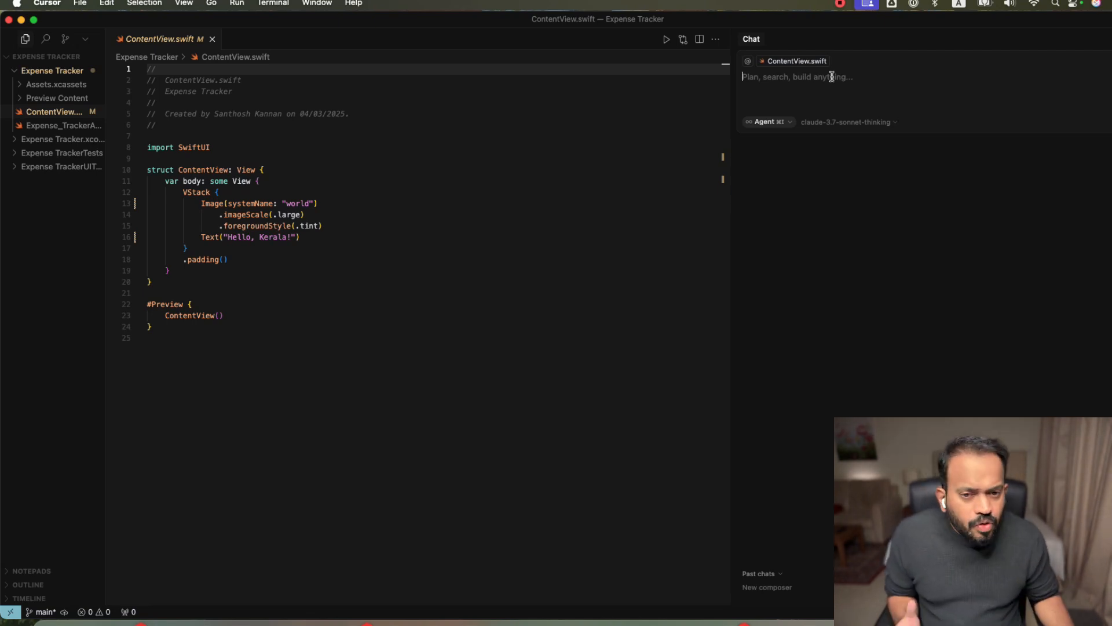
Step: Write the prompt 'Create a Simple Expense Tracker' describing daily expense logging and categories
{"action": "type", "text": "Create a Simple Expense Tracker, Users can log daily expenses and categorize them into food, travel, shopping. Features: Add expenses, see total spending, and filter by category."}
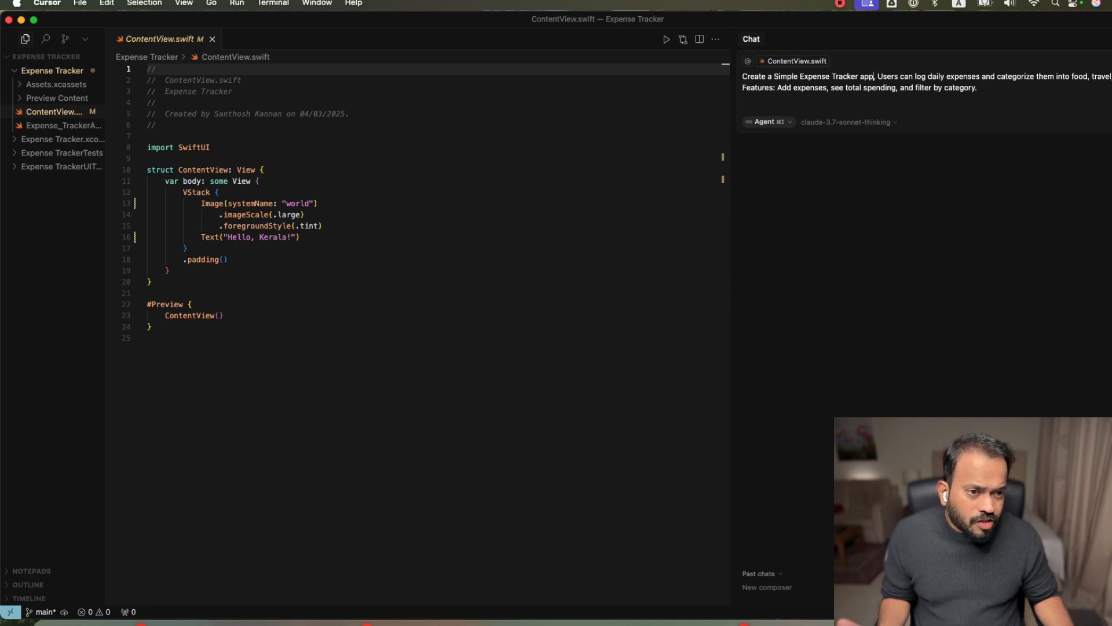
{"action": "mouse_move", "coordinate": [846, 87]}
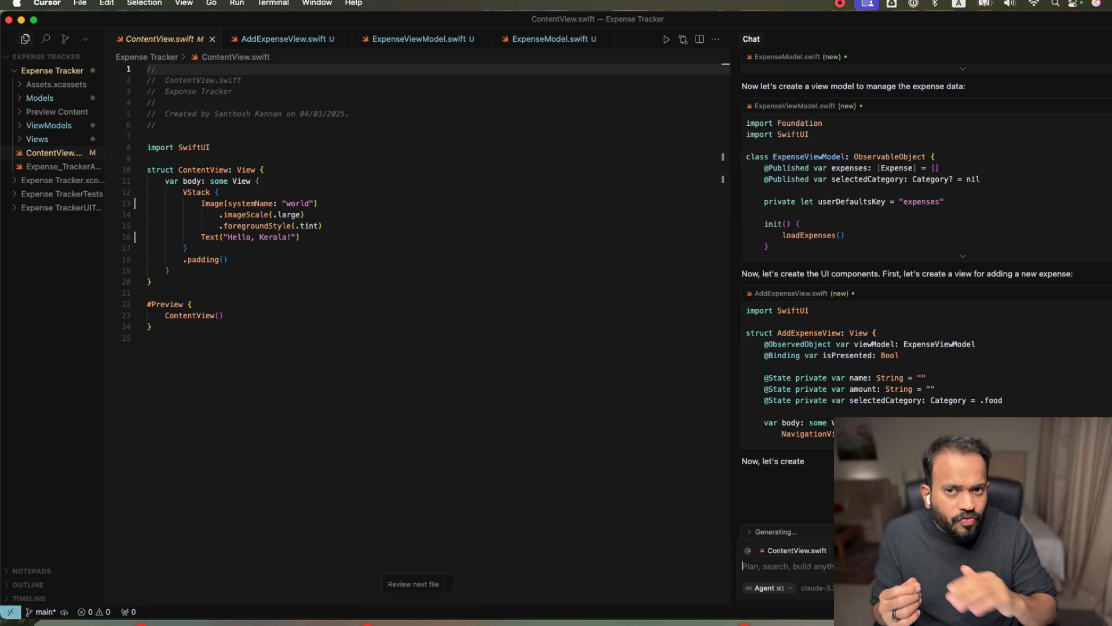
Step: Review the agent's generated file summary and accept its changes to ContentView.swift
{"action": "scroll", "scroll_direction": "down", "scroll_amount": 3}
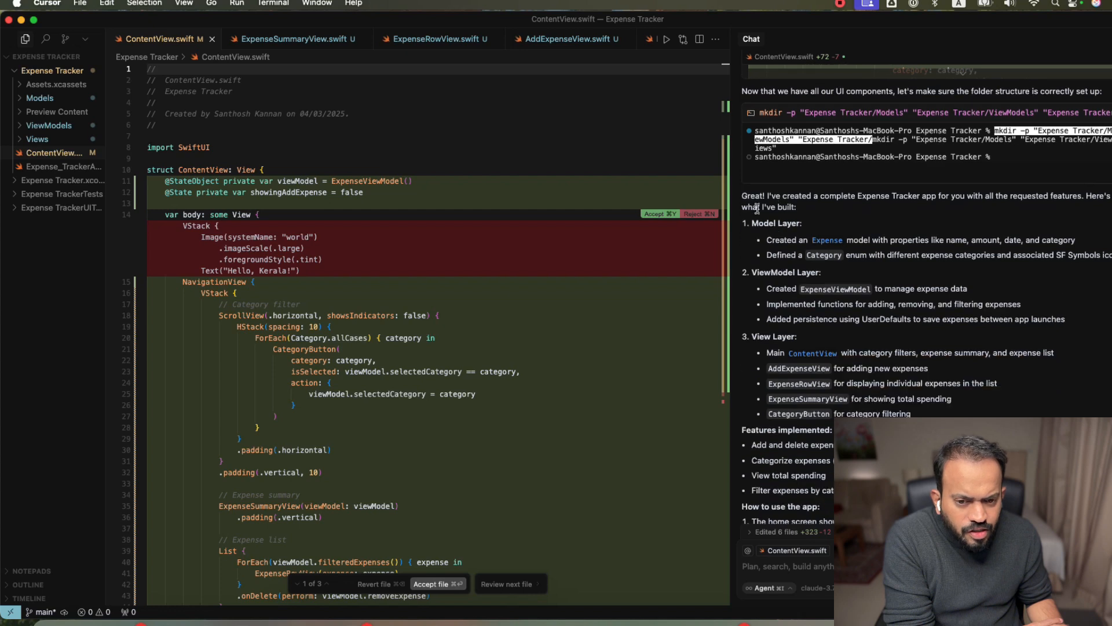
{"action": "mouse_move", "coordinate": [761, 350]}
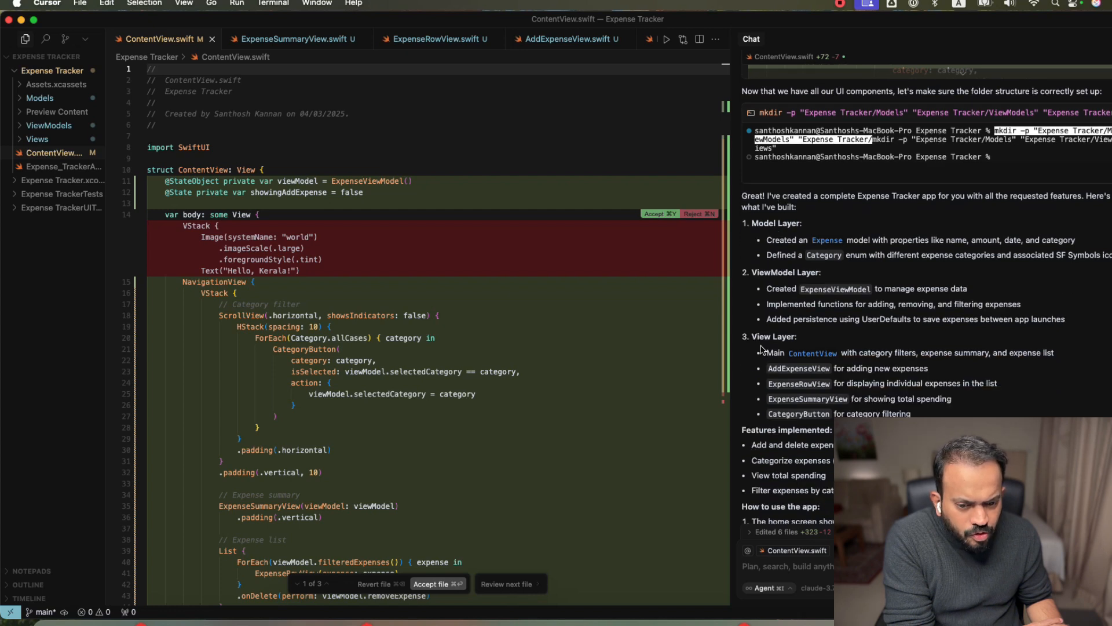
{"action": "scroll", "scroll_direction": "up", "scroll_amount": 3}
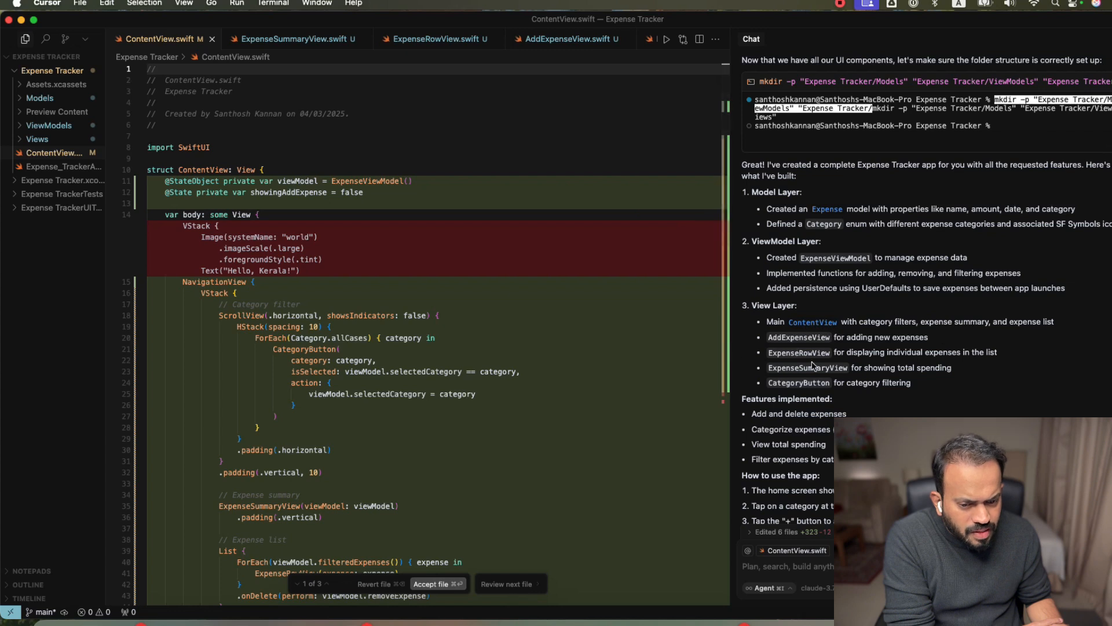
{"action": "scroll", "scroll_direction": "down", "scroll_amount": 3}
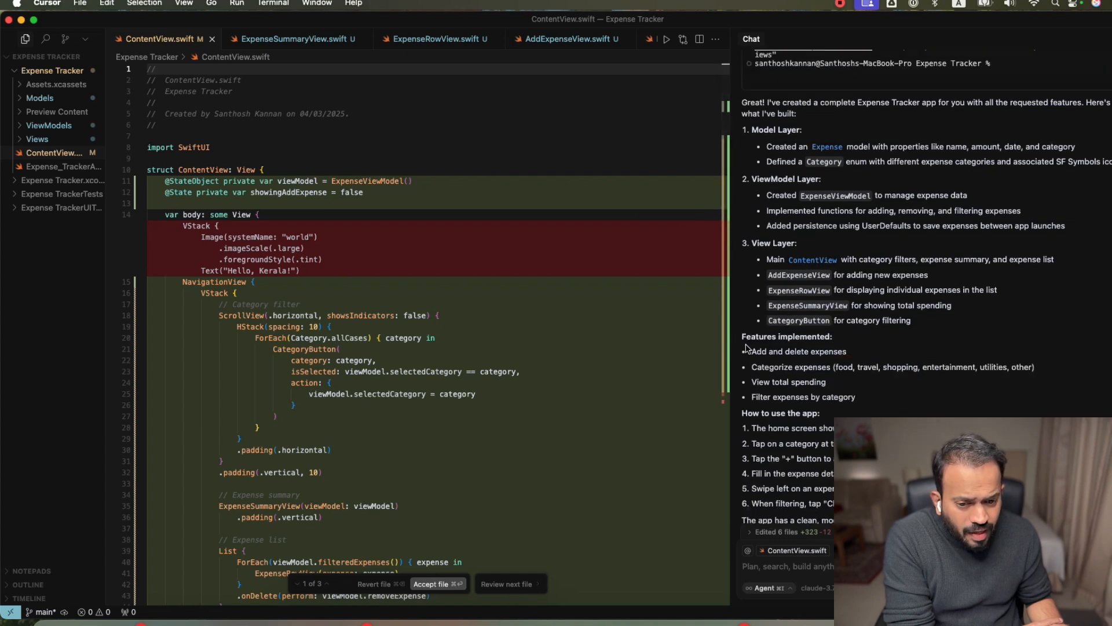
{"action": "mouse_move", "coordinate": [759, 371]}
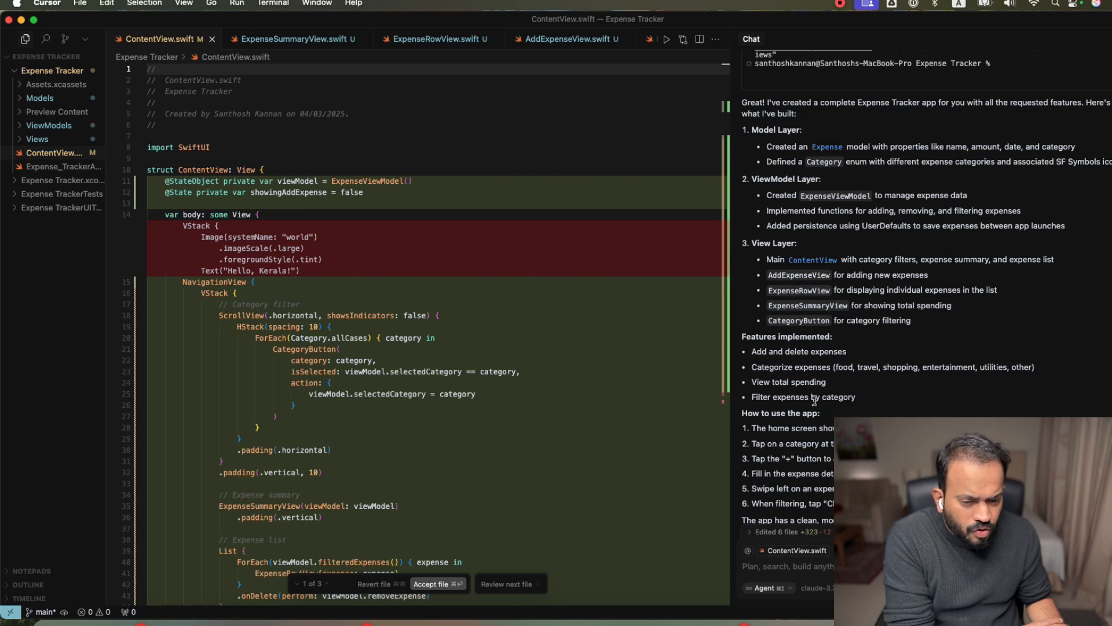
{"action": "scroll", "scroll_direction": "down", "scroll_amount": 3}
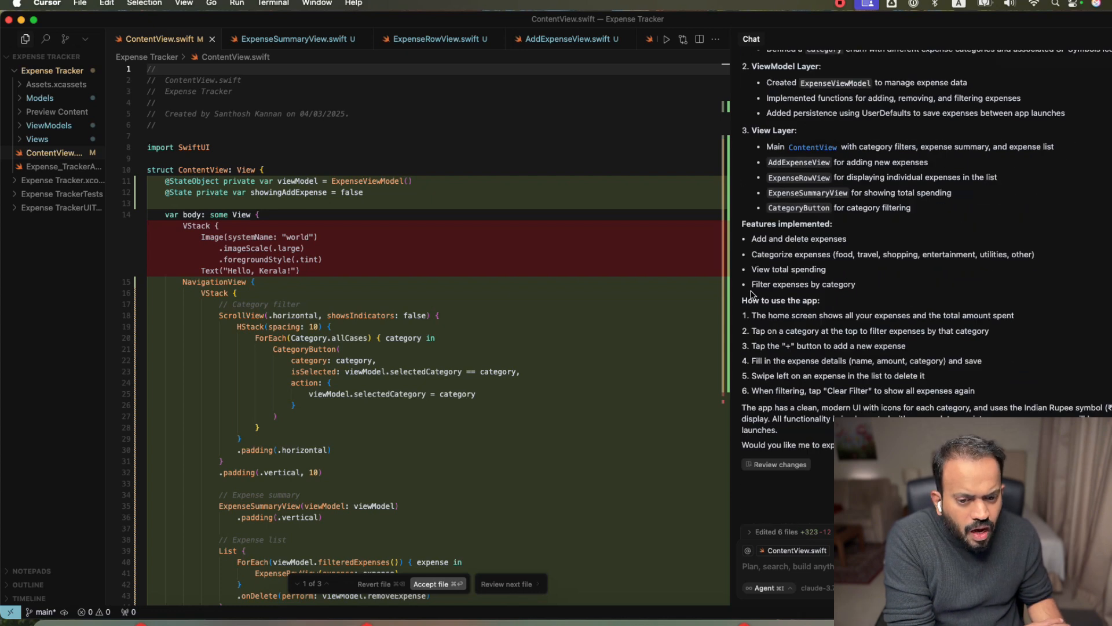
{"action": "mouse_move", "coordinate": [751, 297]}
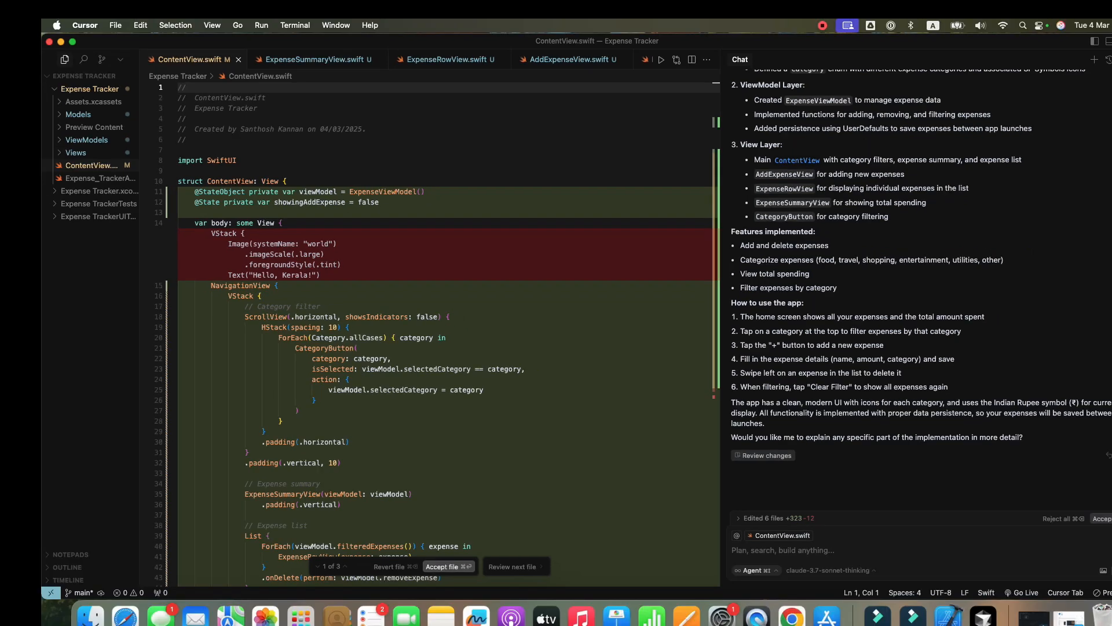
{"action": "left_click", "coordinate": [447, 567]}
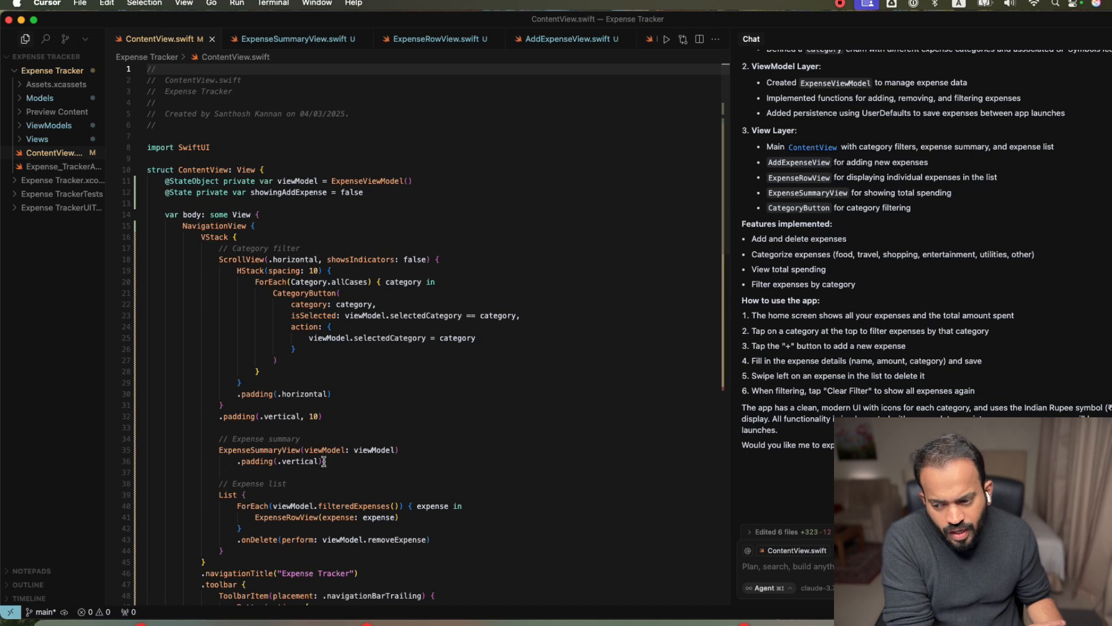
{"action": "scroll", "scroll_direction": "down", "scroll_amount": 3}
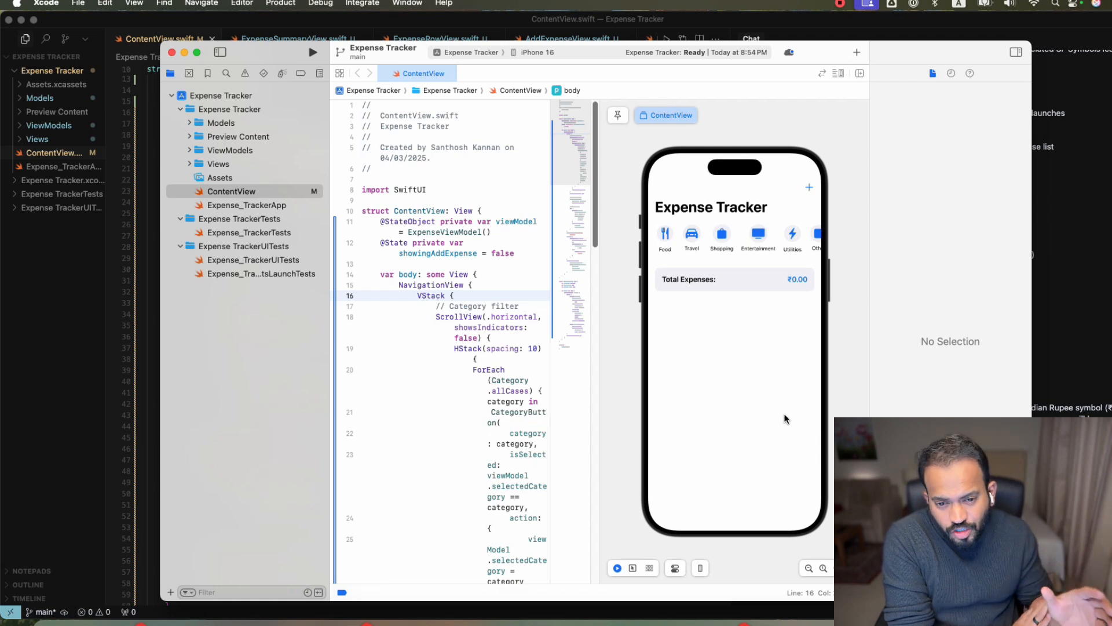
Step: In the Xcode preview, add a Food expense of 250 and save it
{"action": "left_click", "coordinate": [312, 53]}
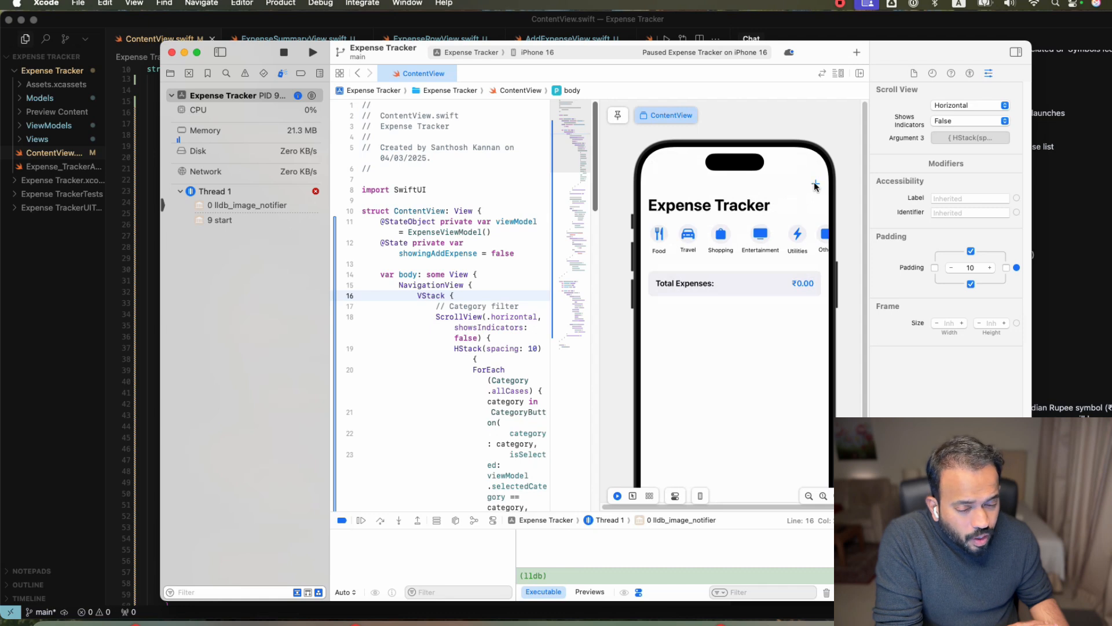
{"action": "left_click", "coordinate": [815, 183]}
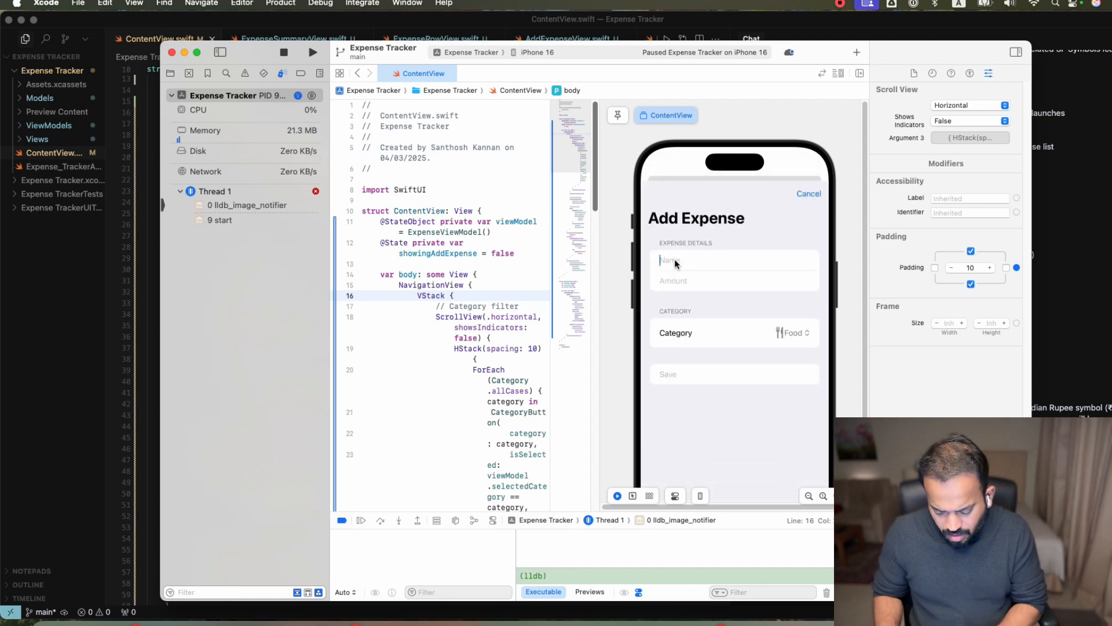
{"action": "type", "text": "Food"}
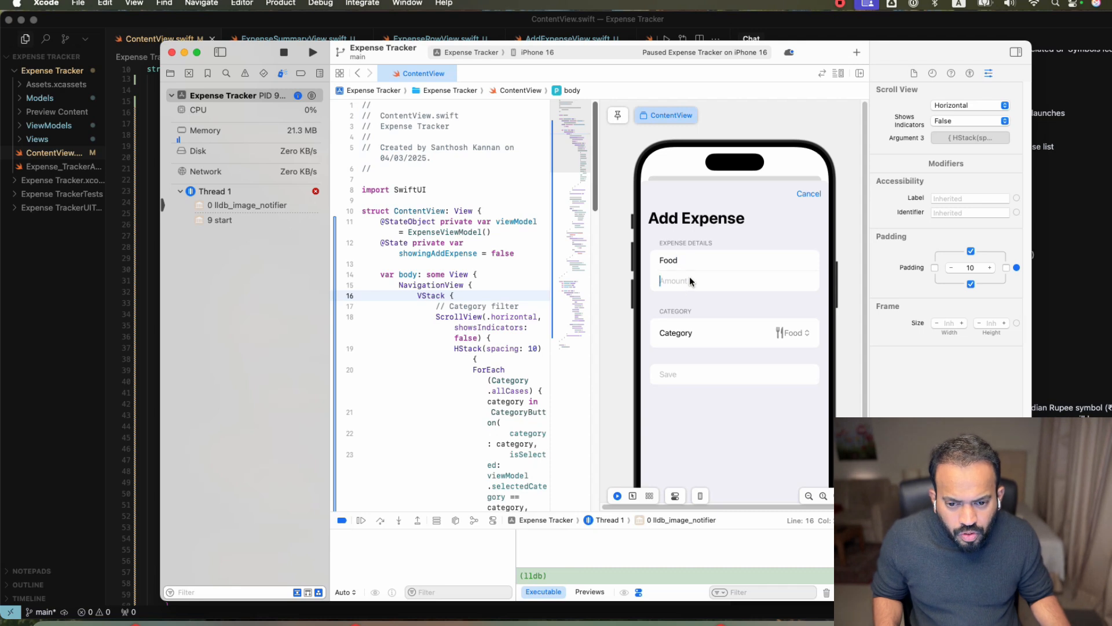
{"action": "type", "text": "250"}
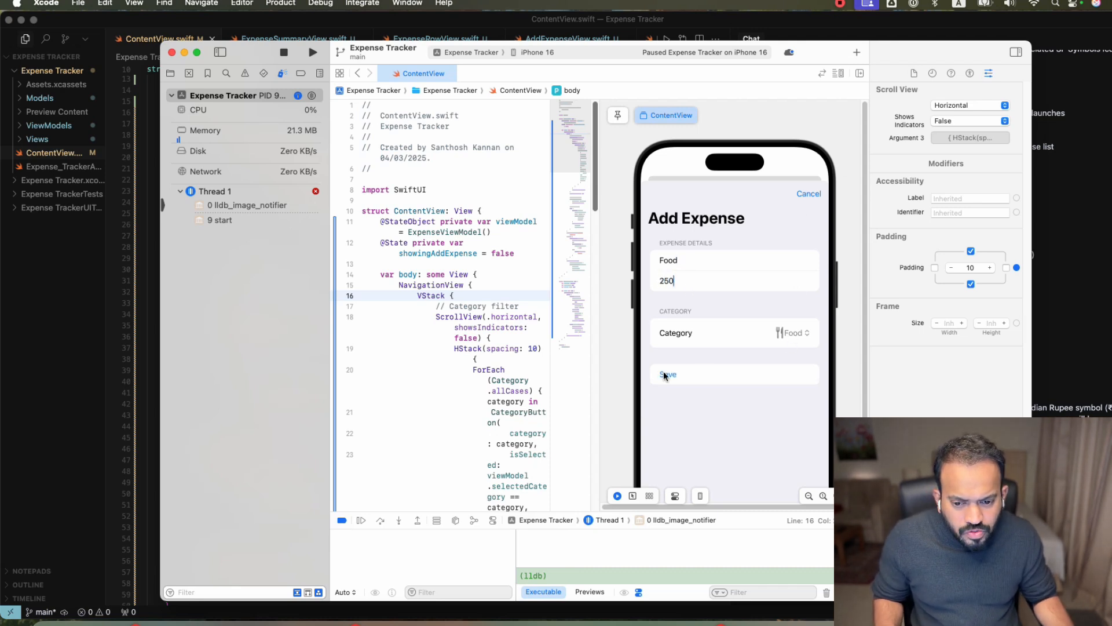
{"action": "left_click", "coordinate": [664, 375]}
{"action": "type", "text": "T"}
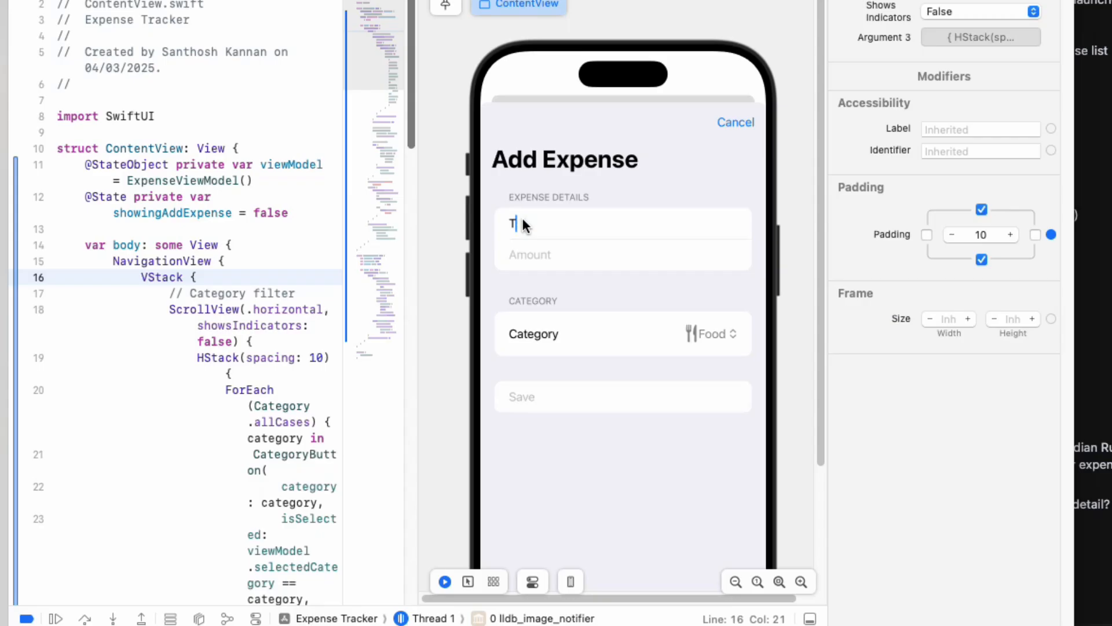
Step: Add an Uber expense of 100 and save it
{"action": "type", "text": "Uber"}
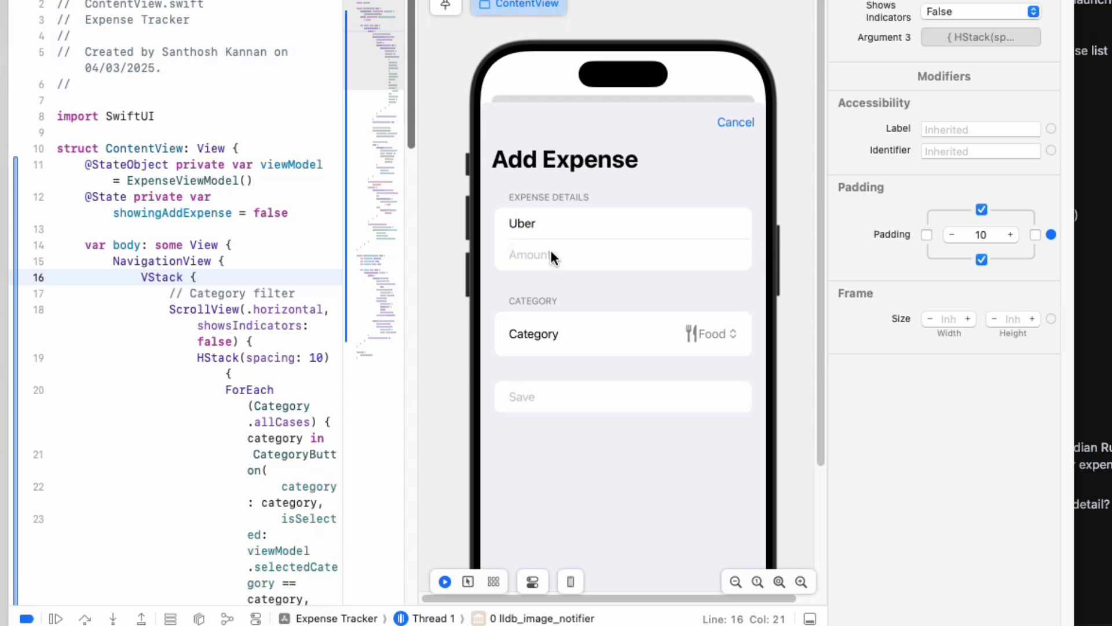
{"action": "type", "text": "100"}
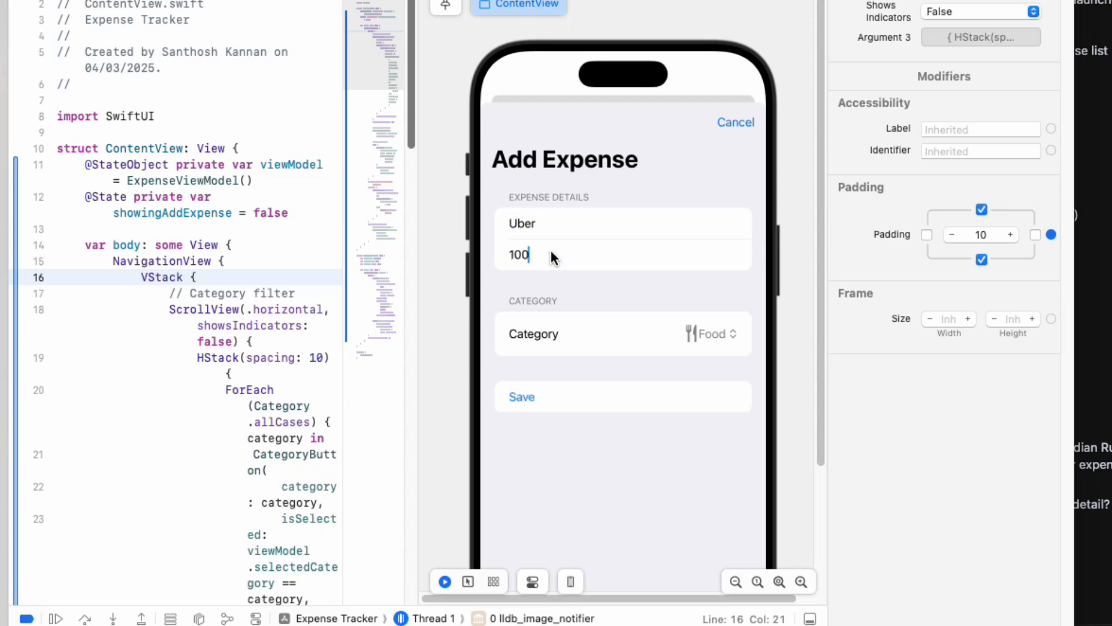
{"action": "left_click", "coordinate": [711, 333]}
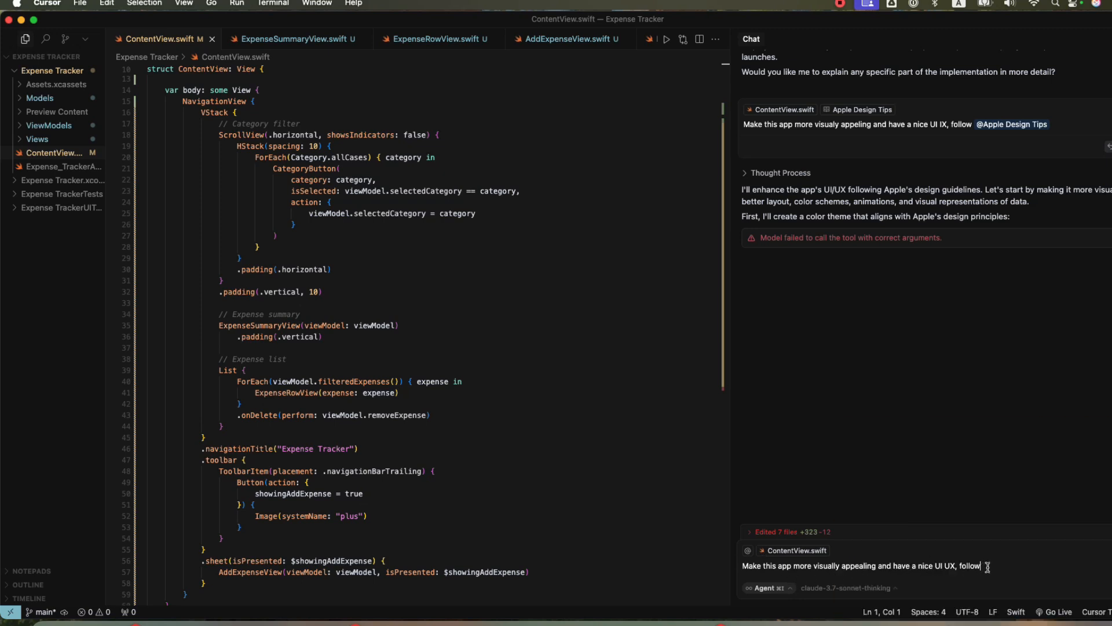
Step: Attach the Apple Design Tips documentation to the UI/UX redesign request via @
{"action": "type", "text": "@"}
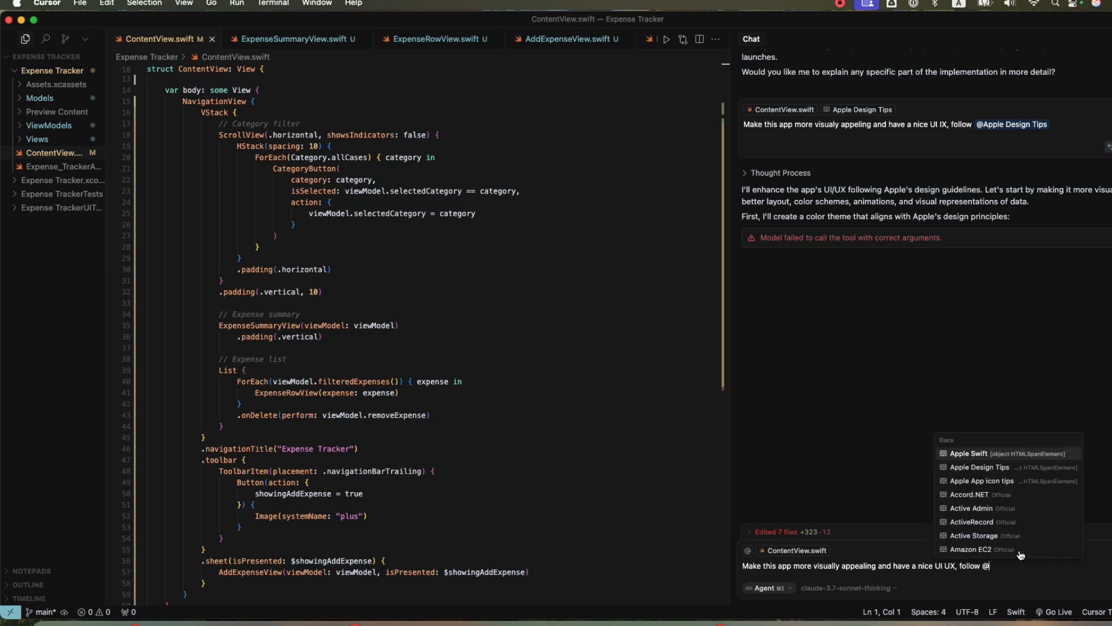
{"action": "mouse_move", "coordinate": [980, 467]}
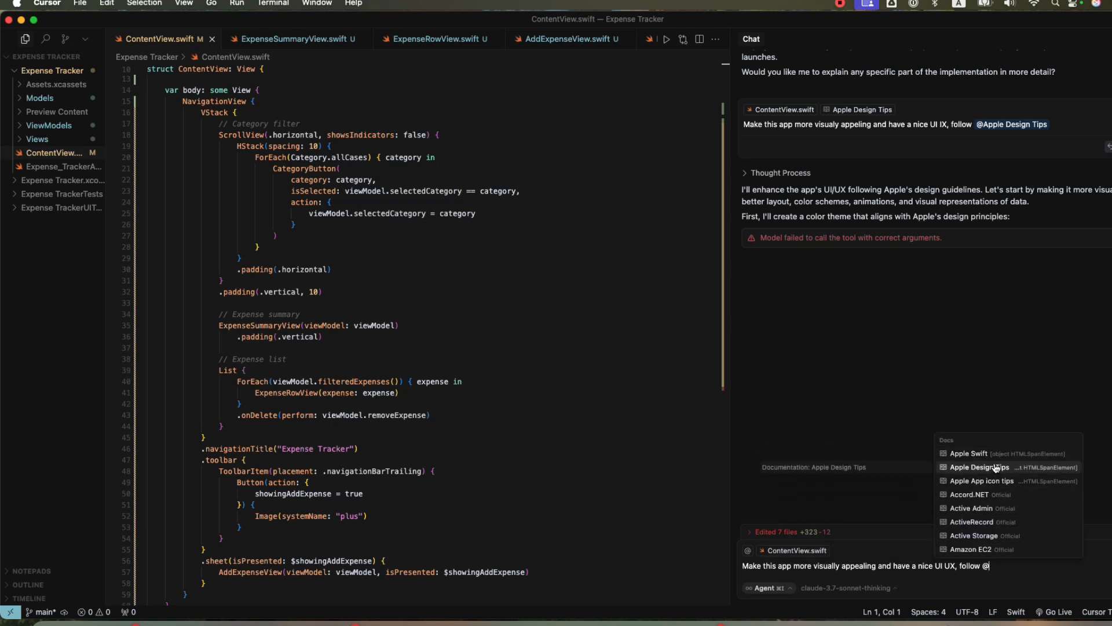
{"action": "left_click", "coordinate": [982, 467]}
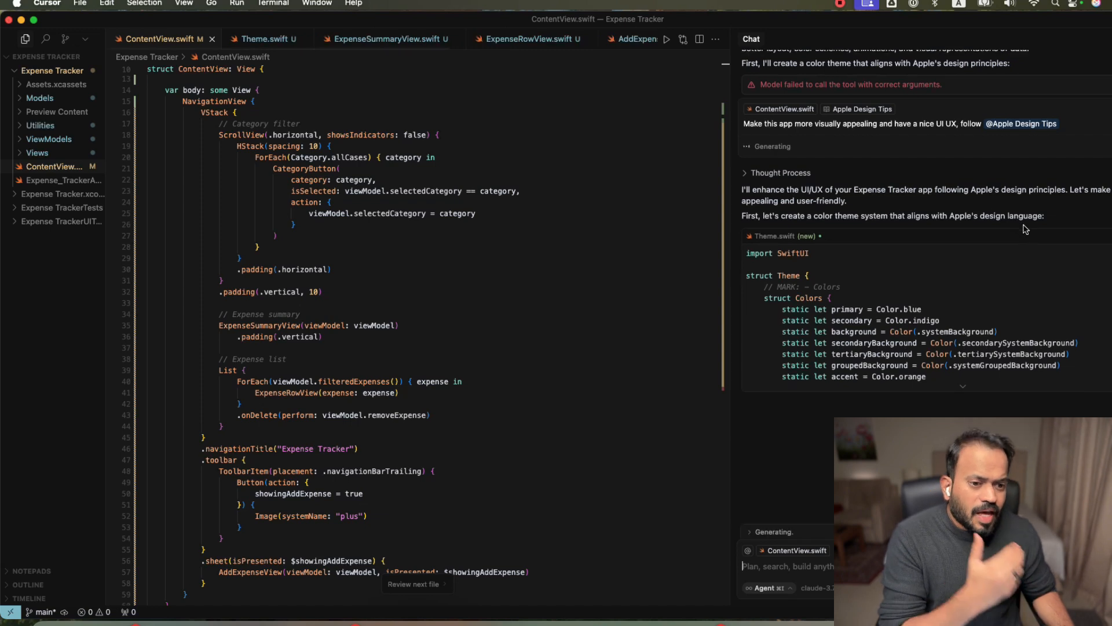
{"action": "mouse_move", "coordinate": [835, 343]}
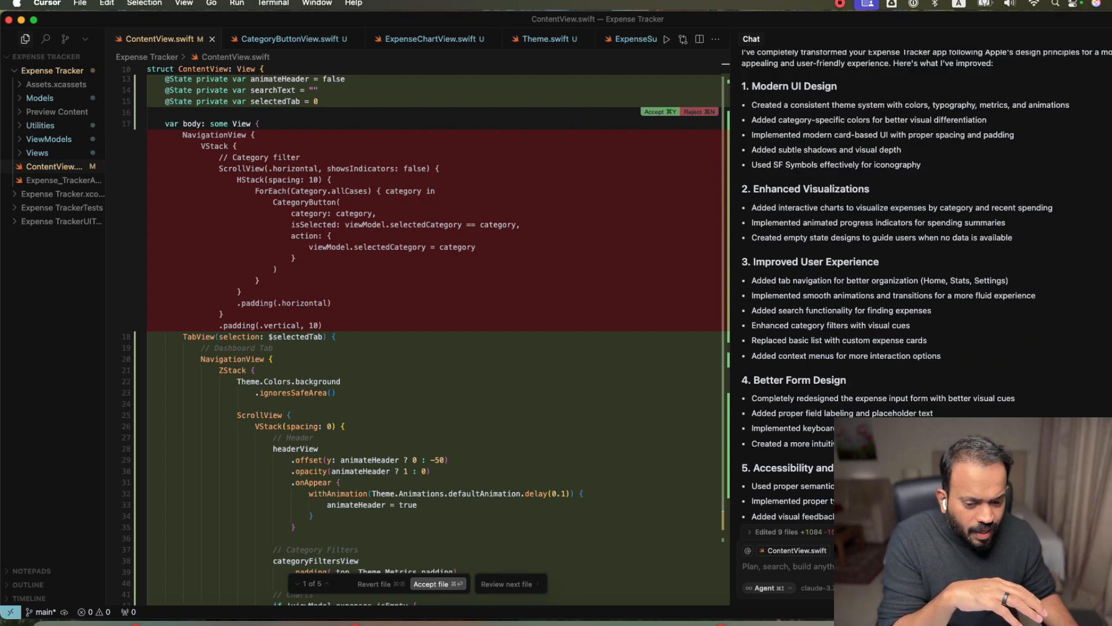
Step: Accept the agent's TabView-based changes to ContentView
{"action": "left_click", "coordinate": [433, 583]}
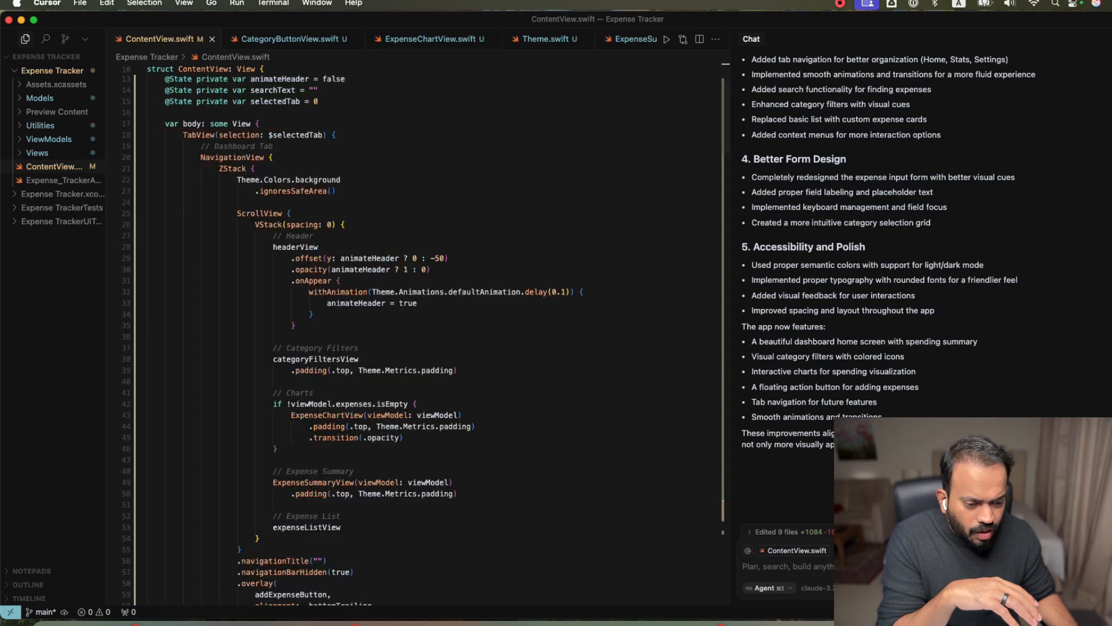
{"action": "mouse_move", "coordinate": [564, 464]}
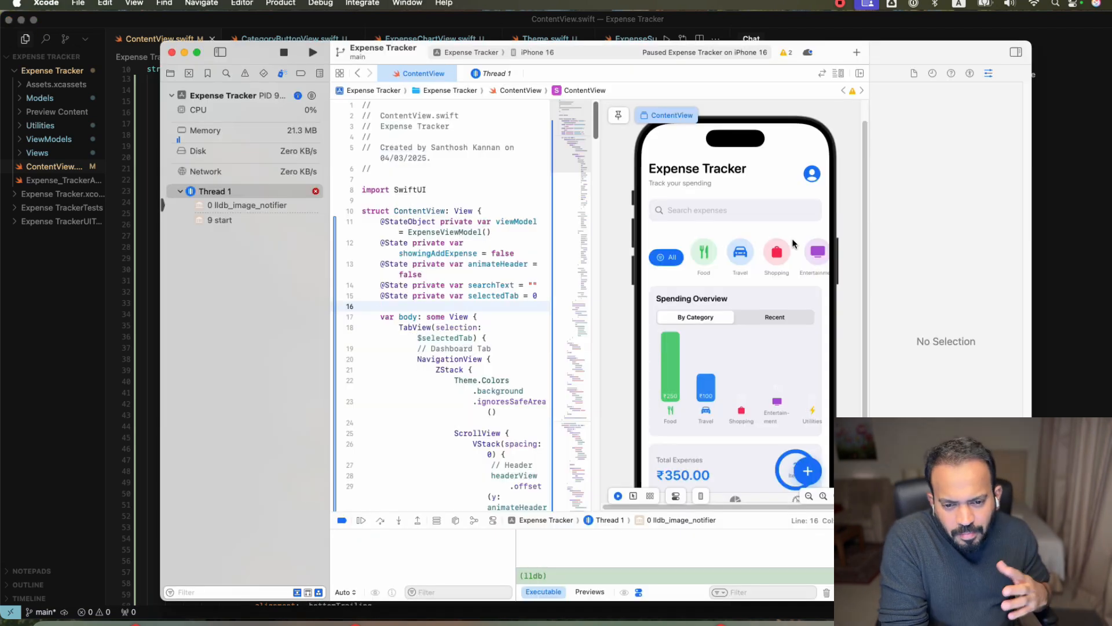
{"action": "mouse_move", "coordinate": [705, 266]}
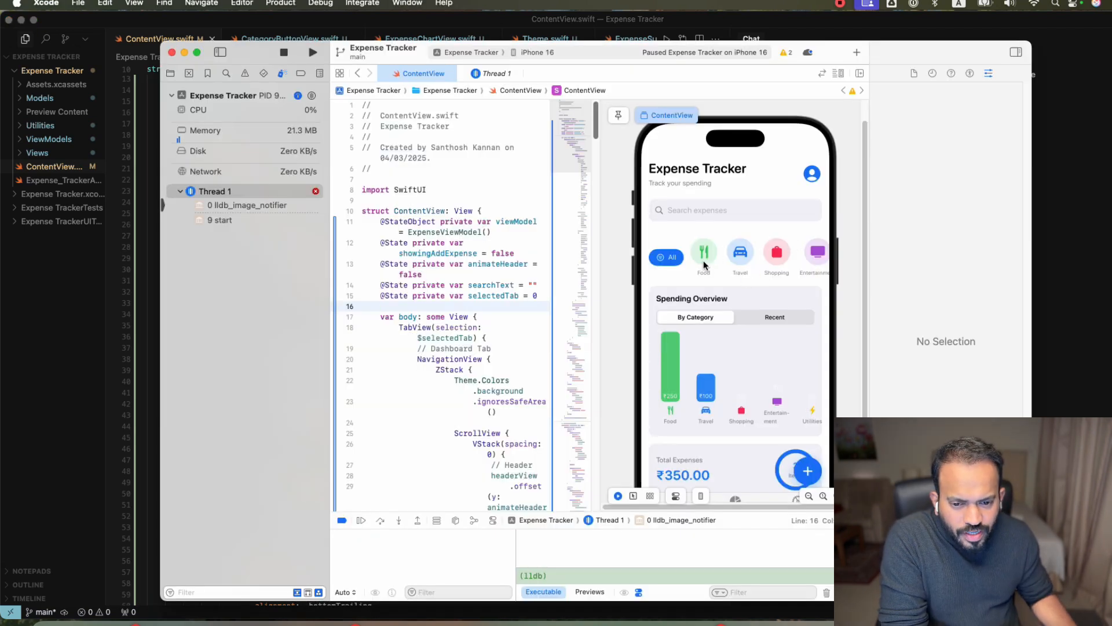
{"action": "mouse_move", "coordinate": [681, 283]}
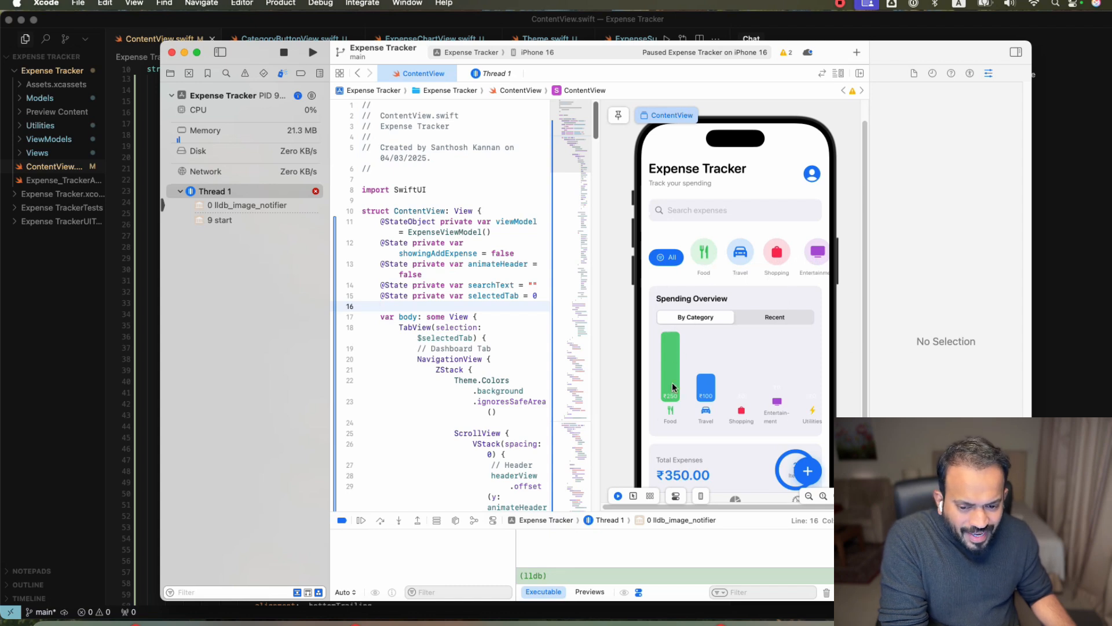
{"action": "mouse_move", "coordinate": [765, 320]}
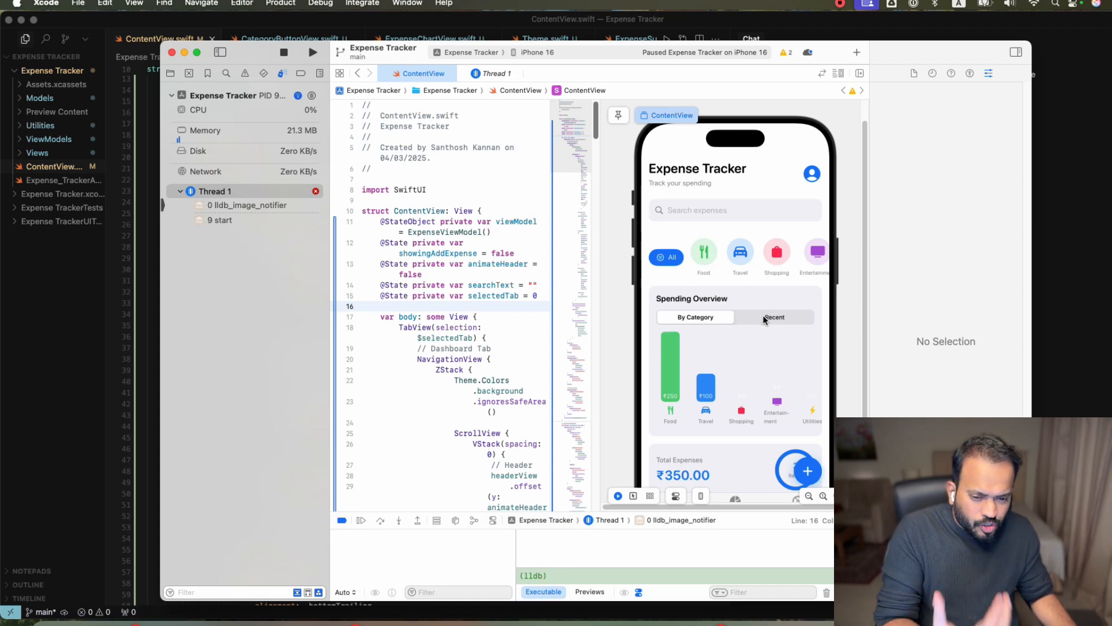
Step: Try the previewed dashboard: show the category spending chart and the Add Expense form
{"action": "left_click", "coordinate": [694, 317]}
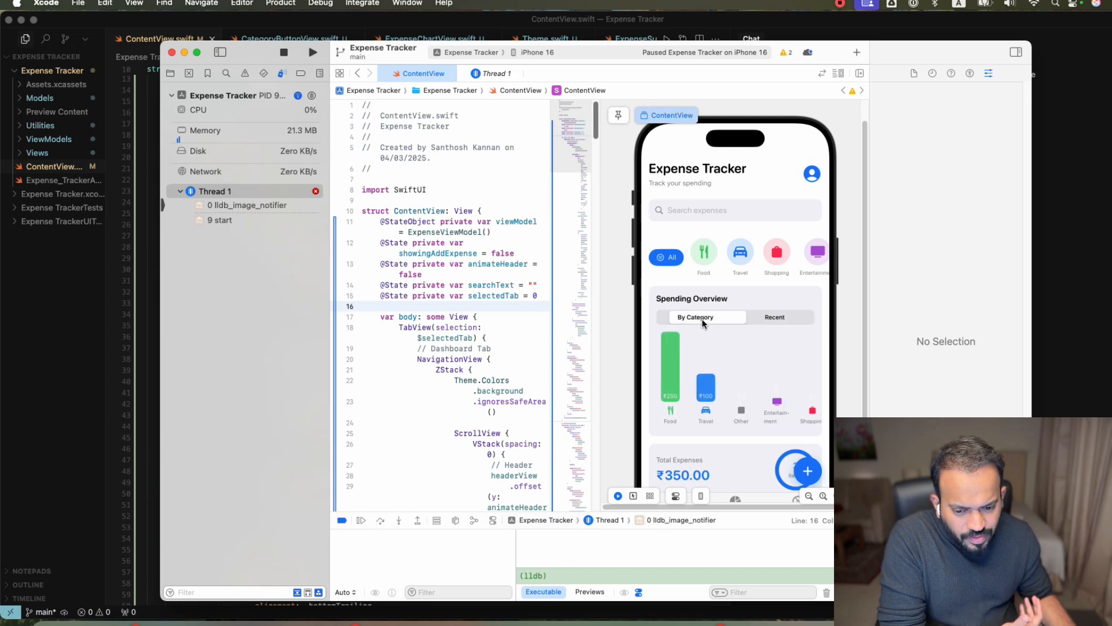
{"action": "scroll", "scroll_direction": "down", "scroll_amount": 3}
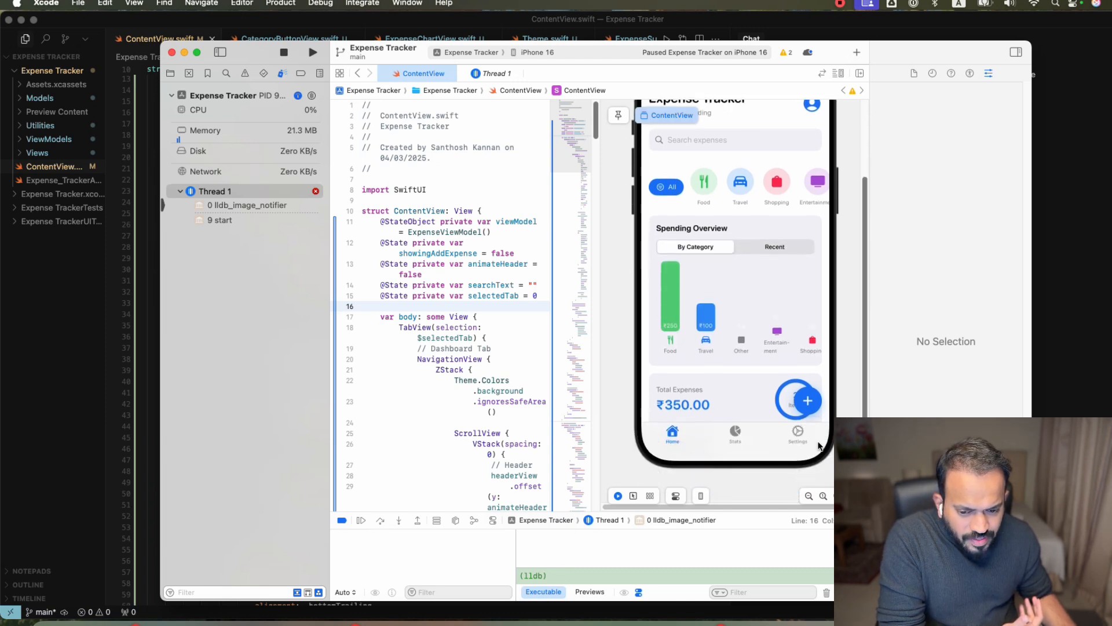
{"action": "left_click", "coordinate": [806, 401]}
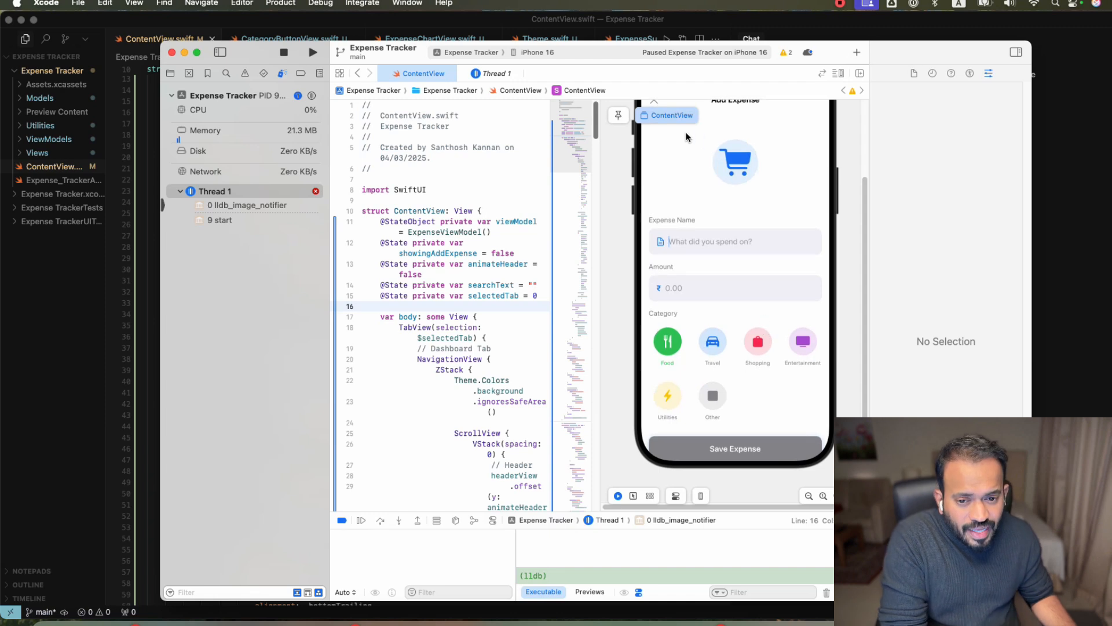
{"action": "mouse_move", "coordinate": [776, 365]}
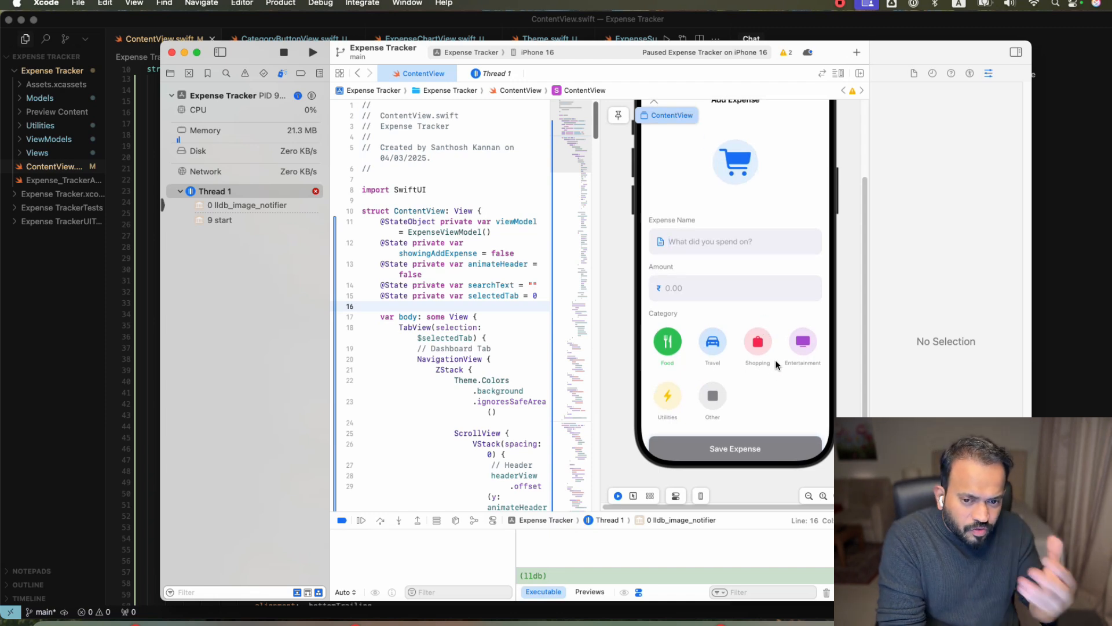
{"action": "mouse_move", "coordinate": [723, 404]}
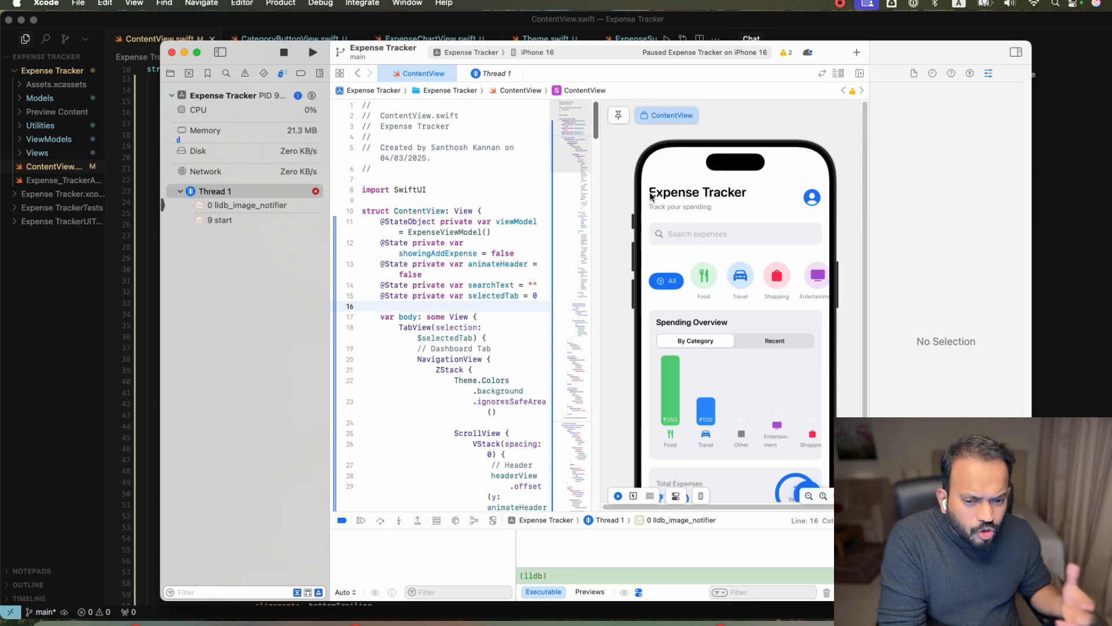
{"action": "mouse_move", "coordinate": [665, 208]}
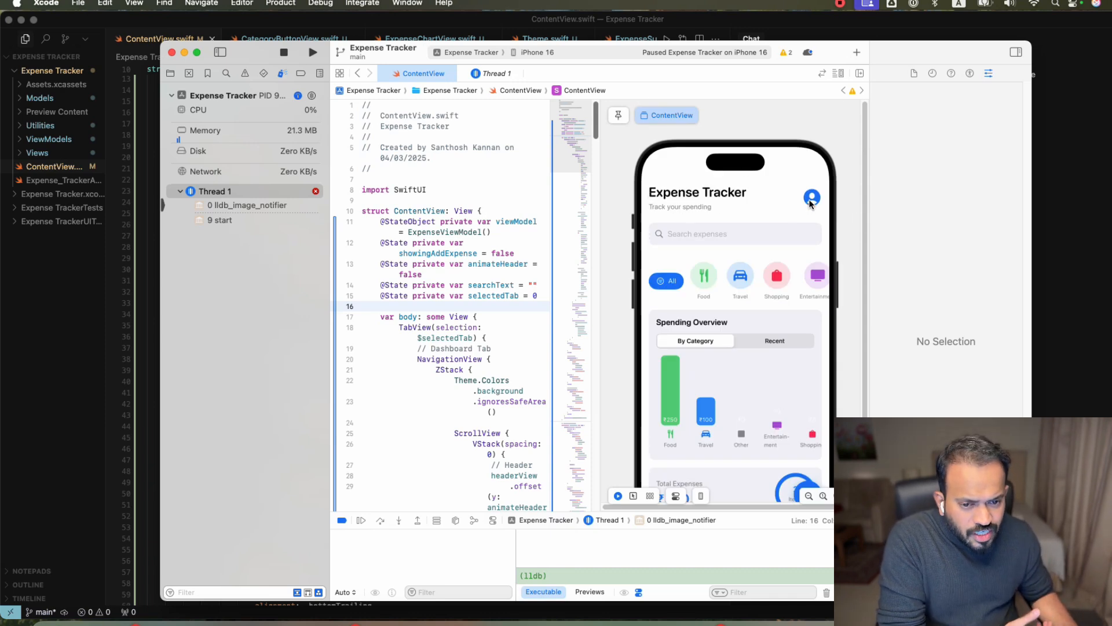
{"action": "mouse_move", "coordinate": [741, 201]}
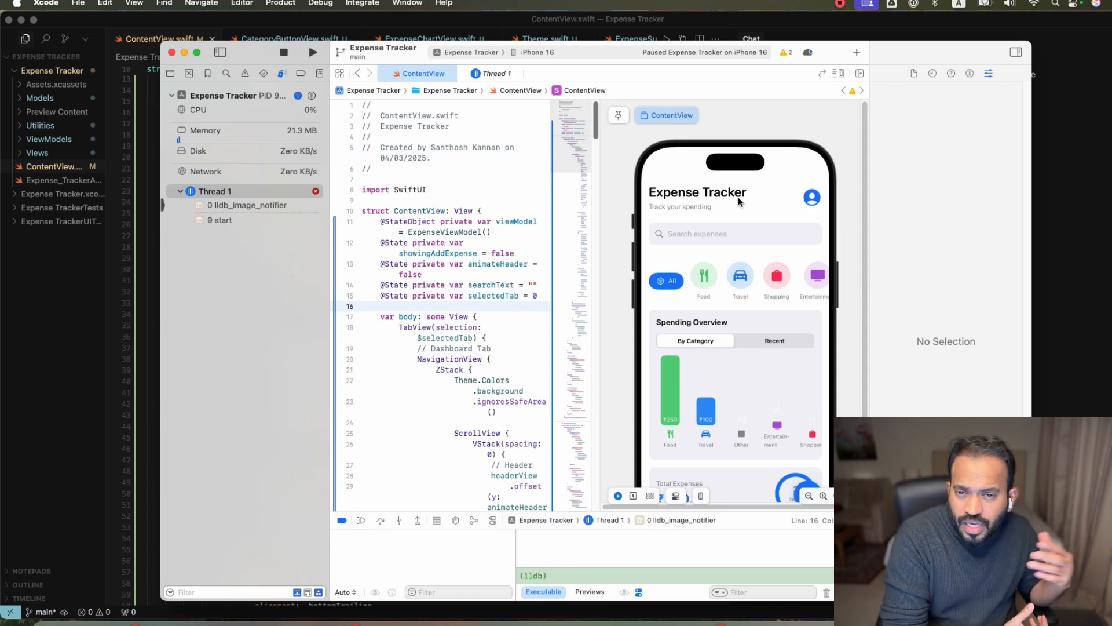
{"action": "mouse_move", "coordinate": [692, 336]}
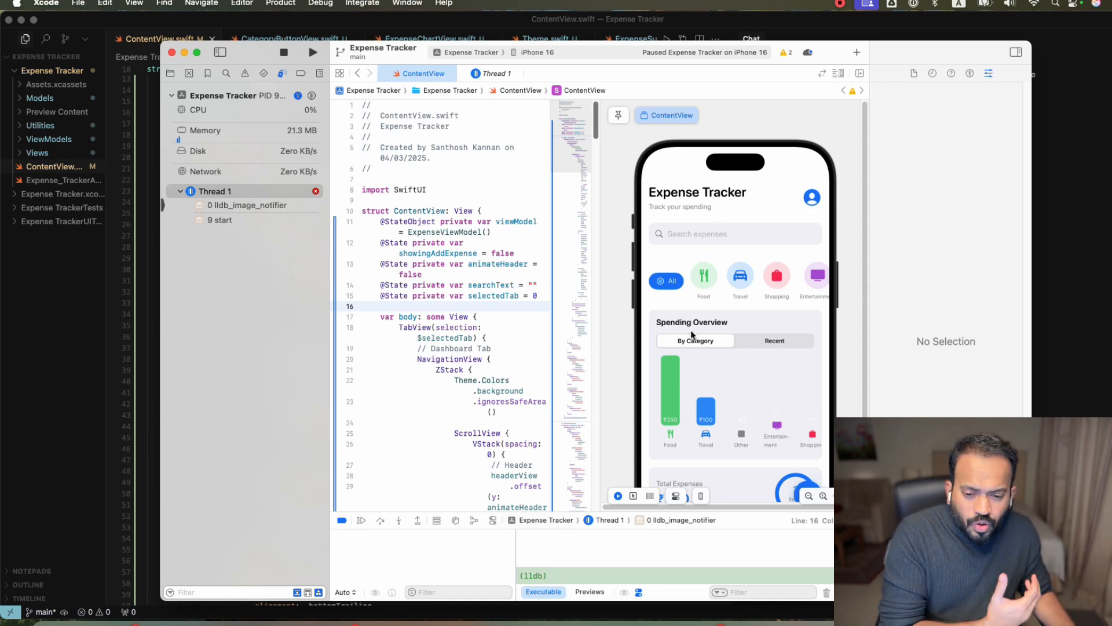
{"action": "mouse_move", "coordinate": [864, 301]}
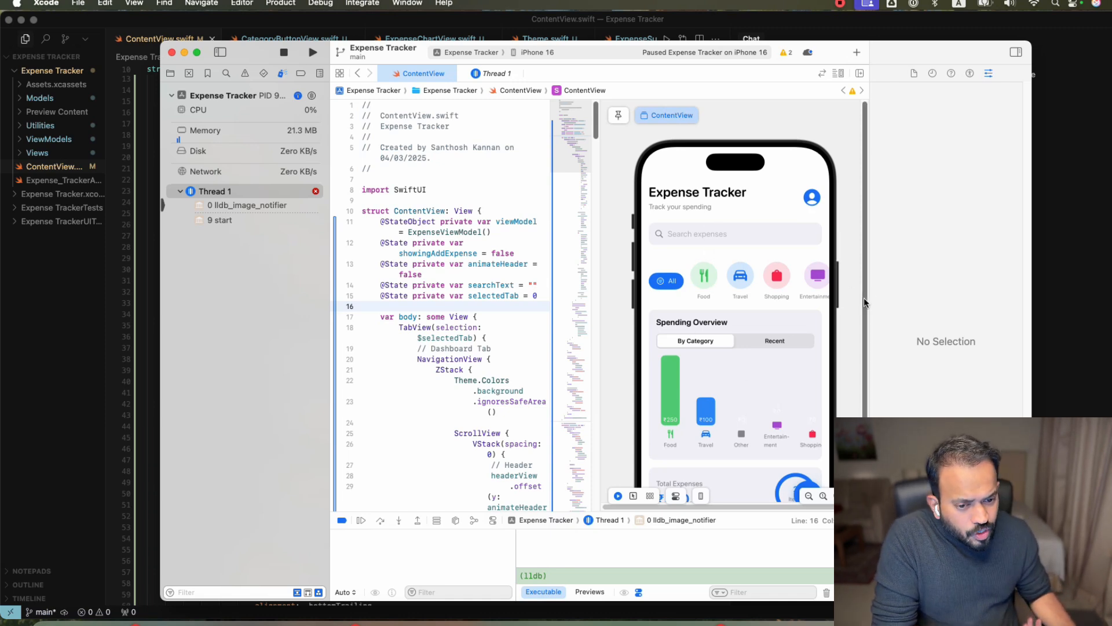
{"action": "scroll", "scroll_direction": "down", "scroll_amount": 3}
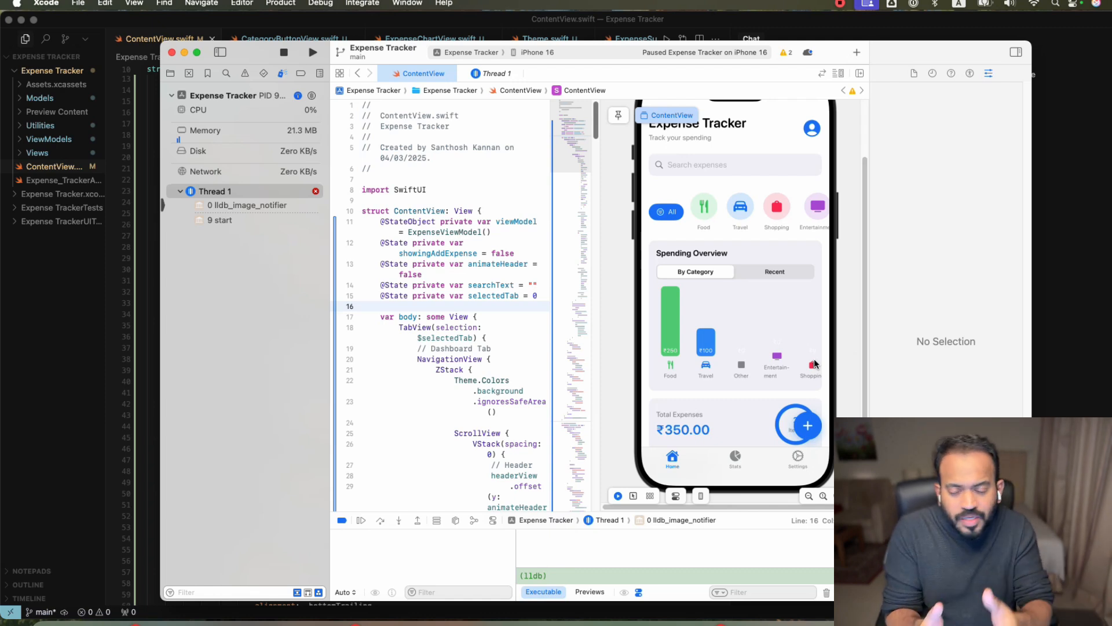
{"action": "mouse_move", "coordinate": [871, 211]}
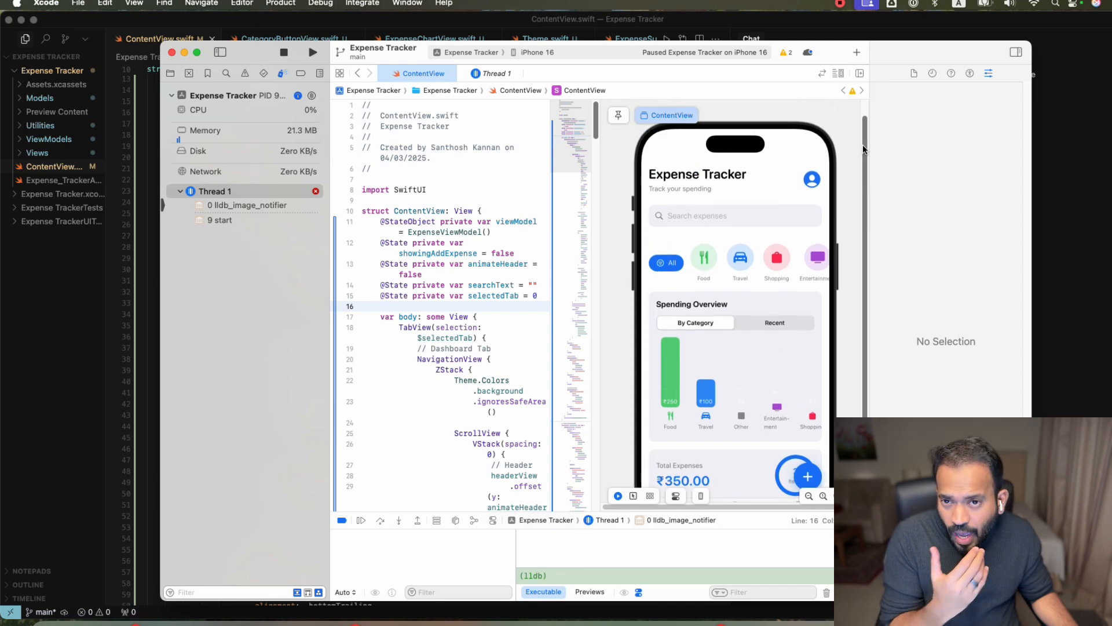
{"action": "mouse_move", "coordinate": [586, 56]}
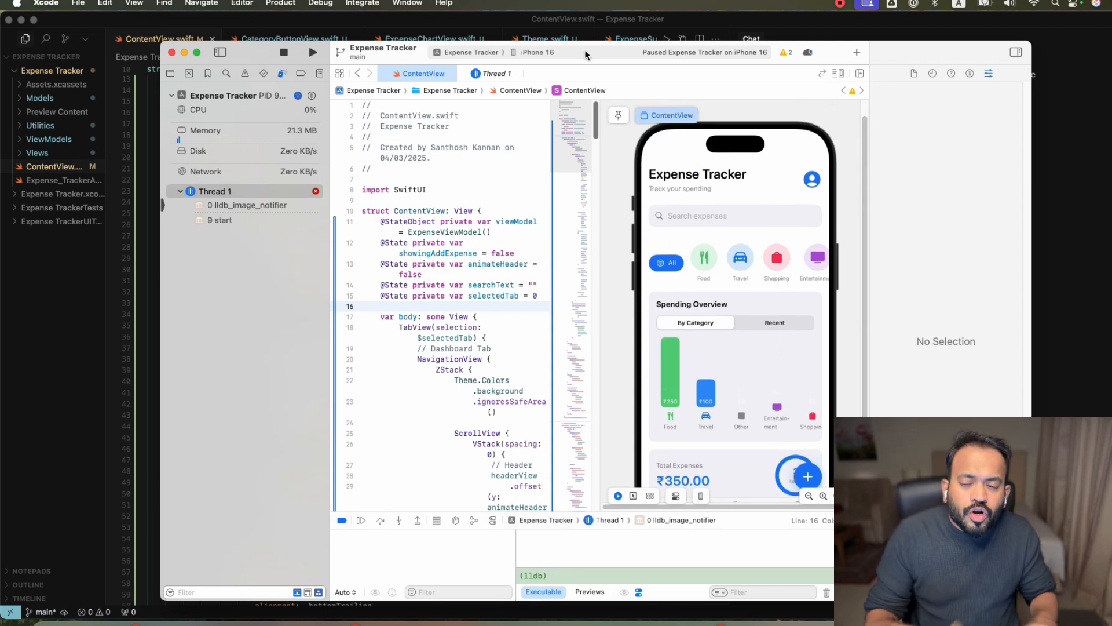
Step: Keep iPhone 16 as run destination and show the Project navigator's file groups
{"action": "left_click", "coordinate": [541, 52]}
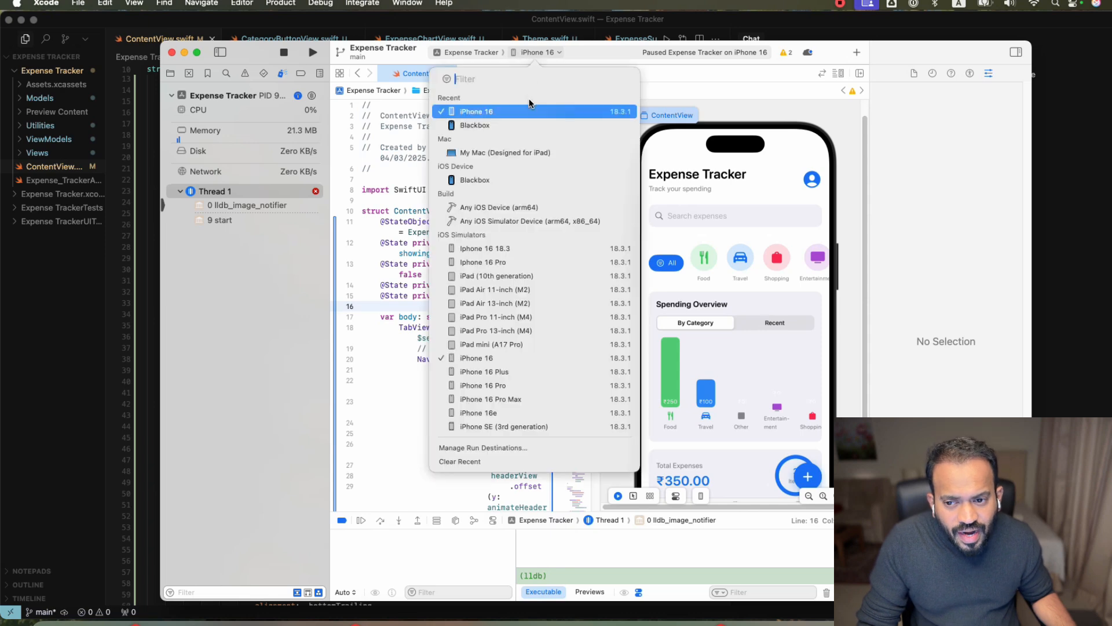
{"action": "mouse_move", "coordinate": [474, 125]}
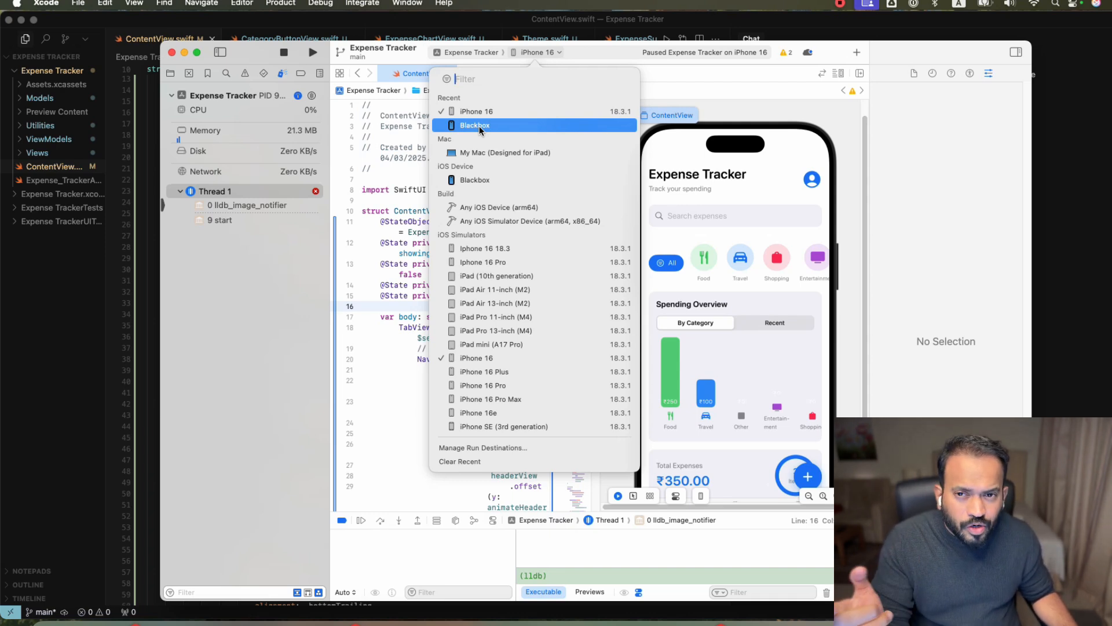
{"action": "mouse_move", "coordinate": [727, 140]}
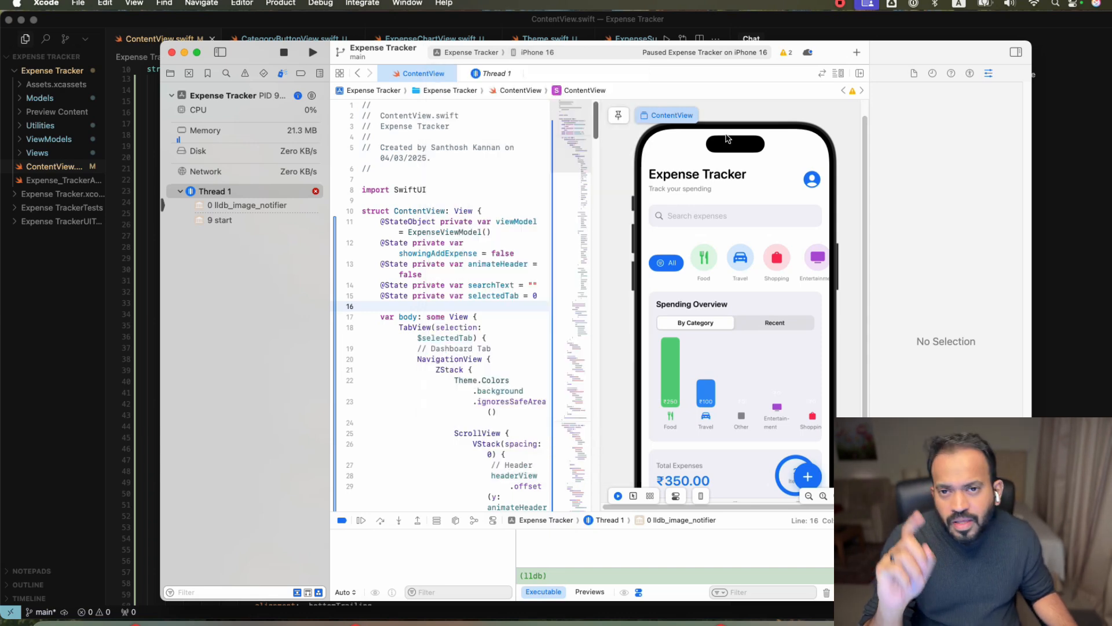
{"action": "left_click", "coordinate": [170, 73]}
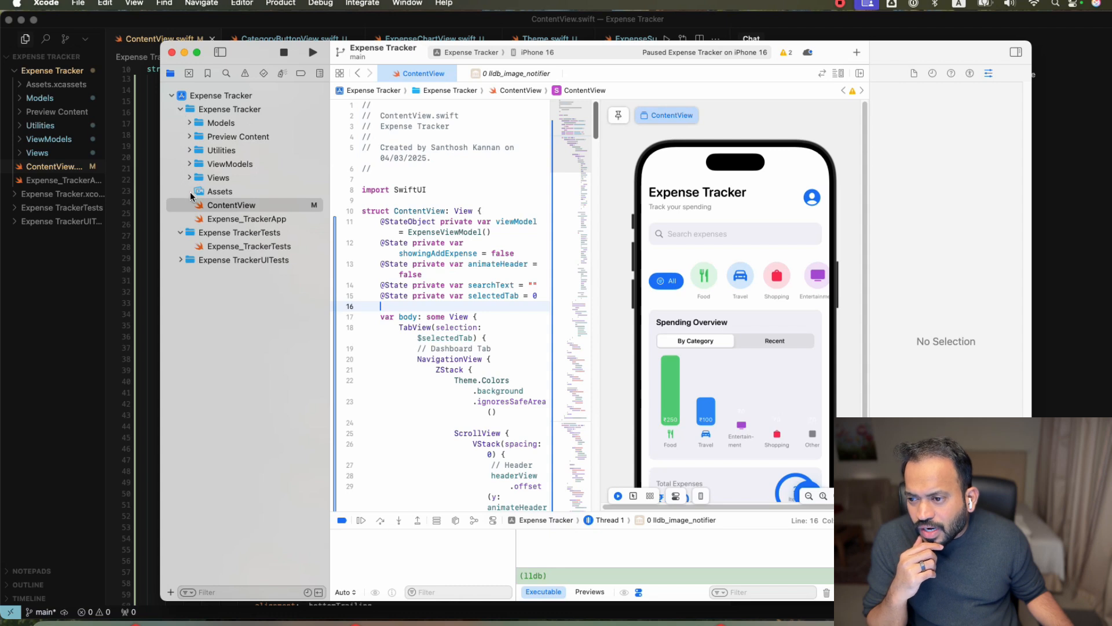
Step: Set the AppIcon Any Appearance slot to the yellow wallet image appicon.jpeg.png
{"action": "left_click", "coordinate": [219, 191]}
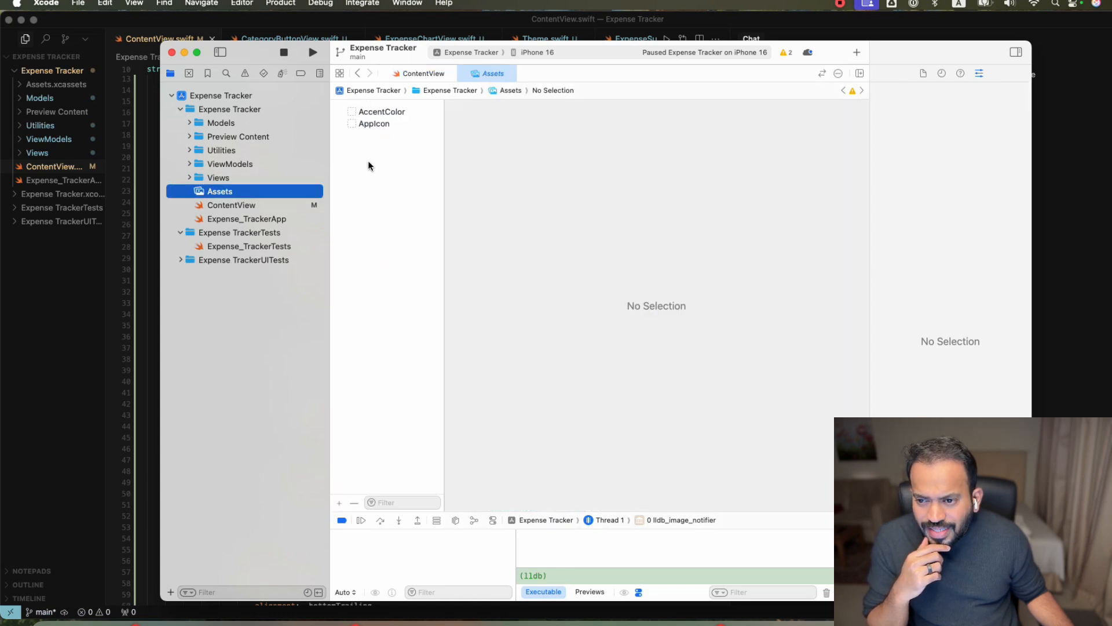
{"action": "left_click", "coordinate": [374, 123]}
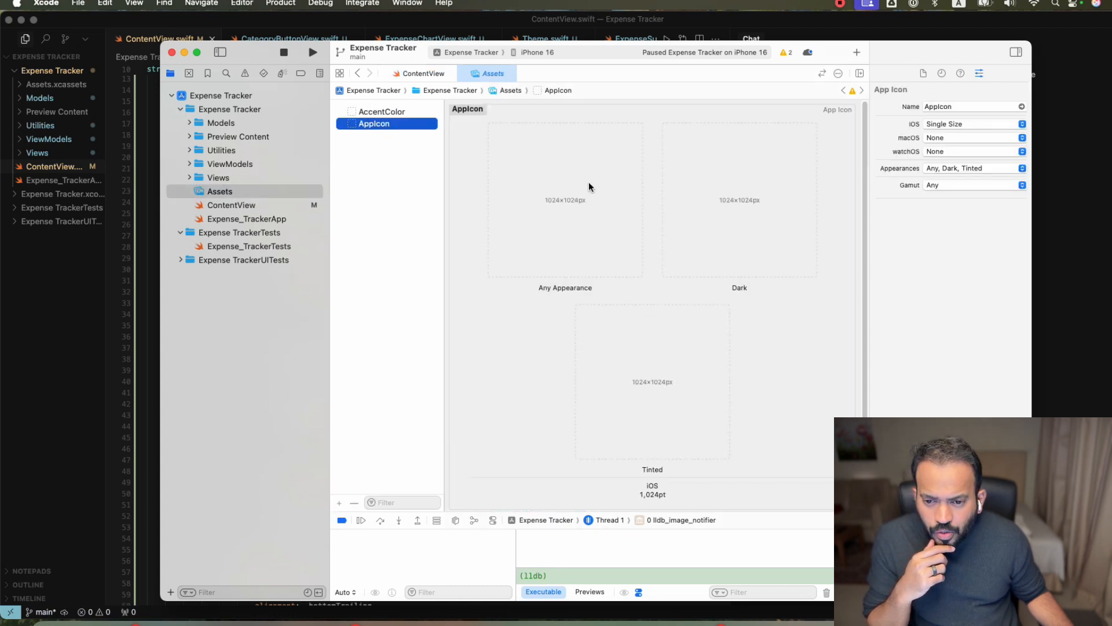
{"action": "left_click", "coordinate": [564, 200]}
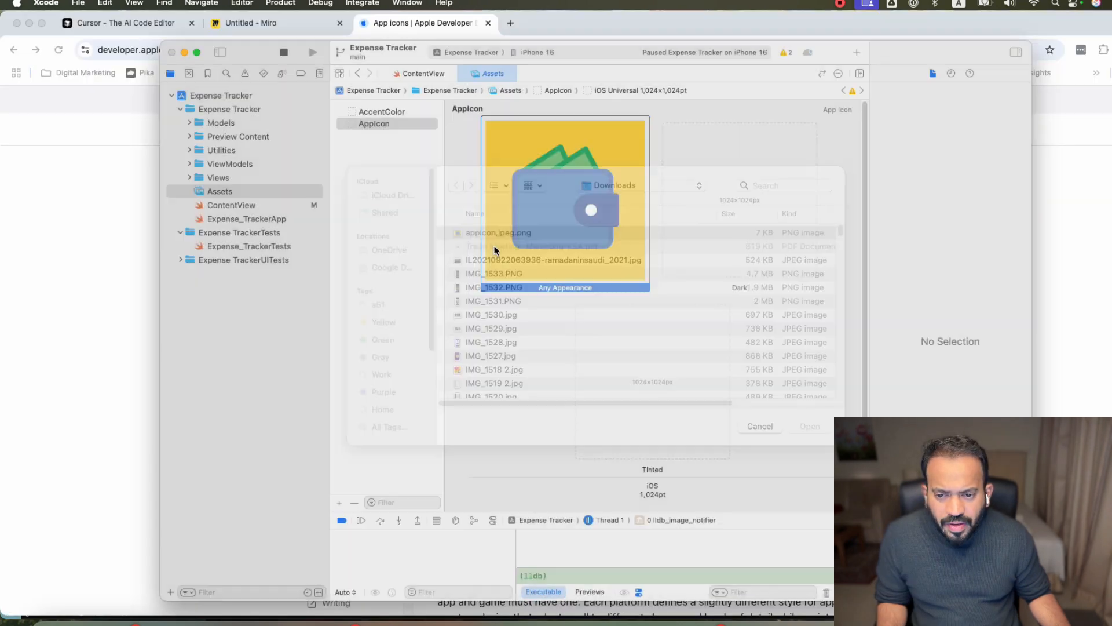
{"action": "left_click", "coordinate": [809, 425]}
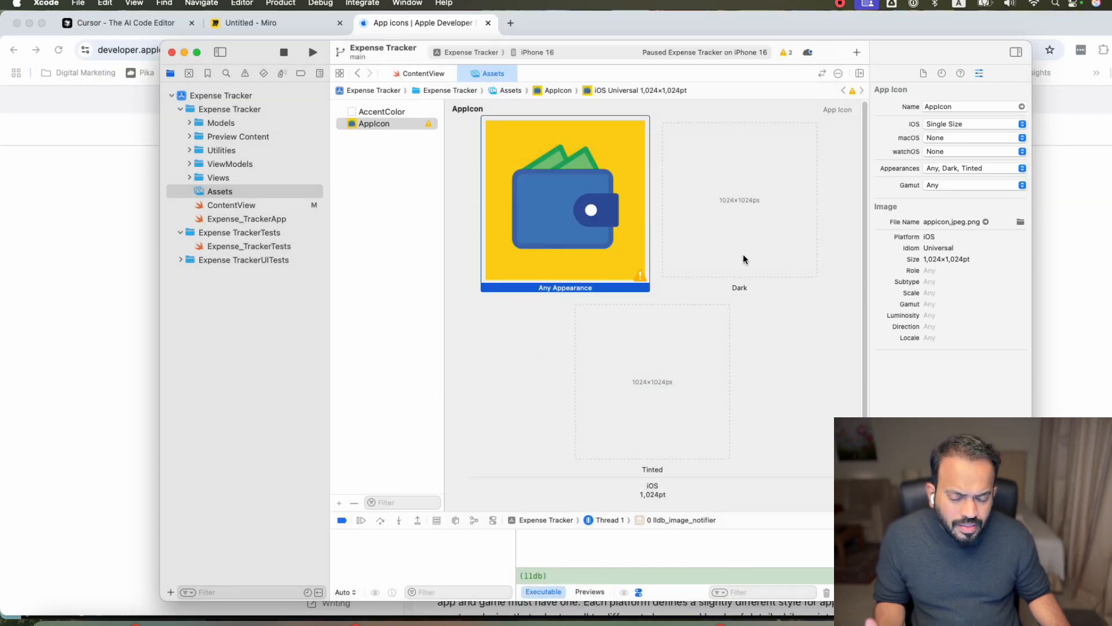
Step: Set the AppIcon Dark slot to the same wallet image, leaving Tinted empty
{"action": "left_click", "coordinate": [739, 198]}
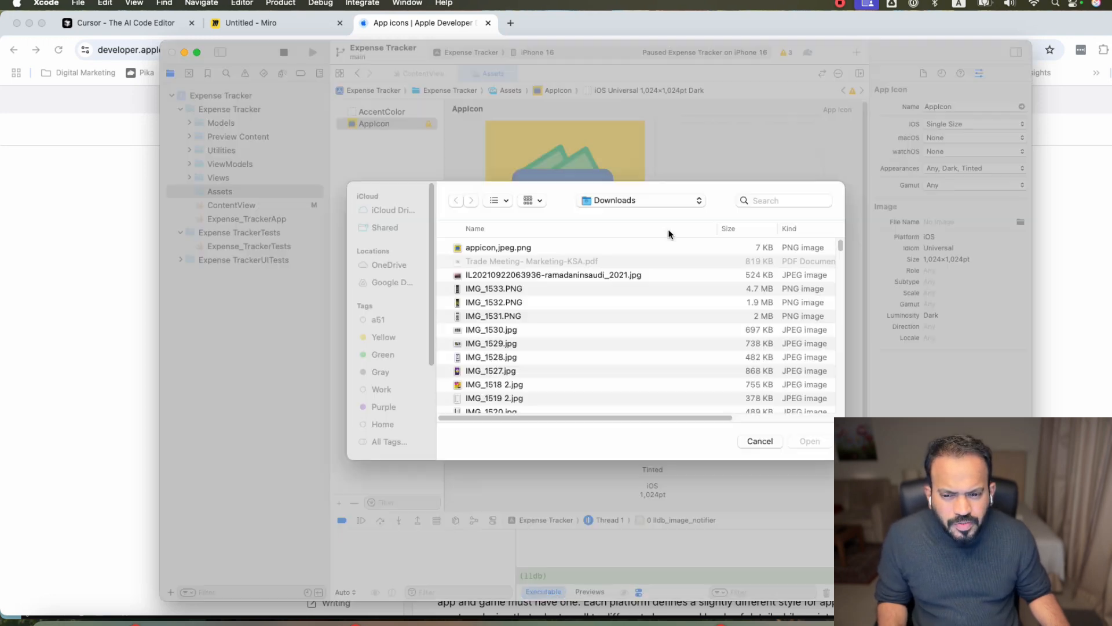
{"action": "left_click", "coordinate": [759, 441]}
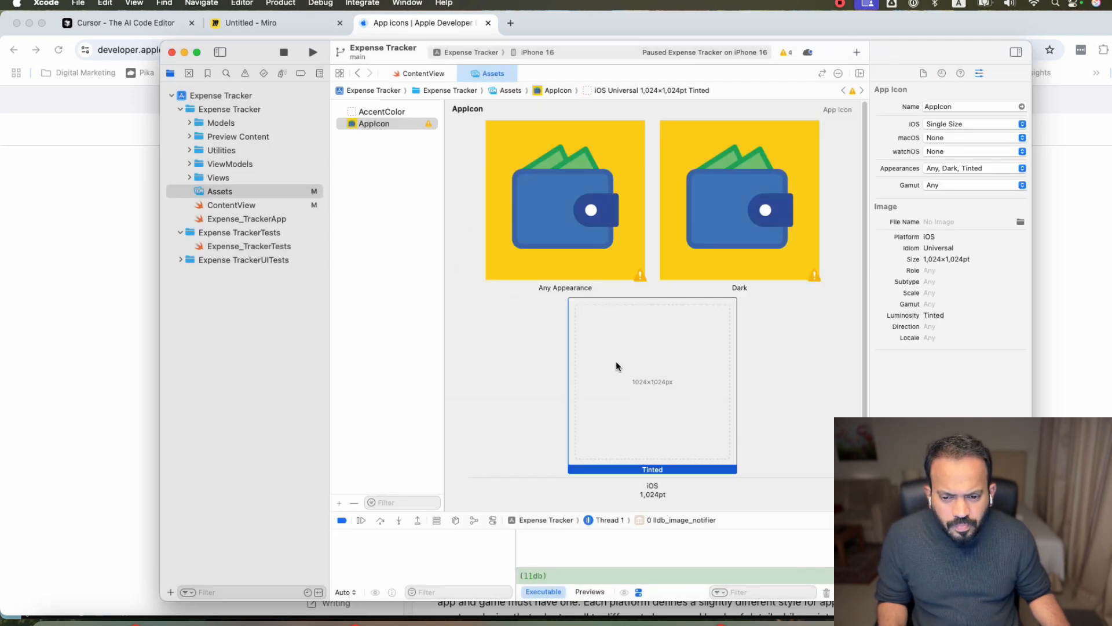